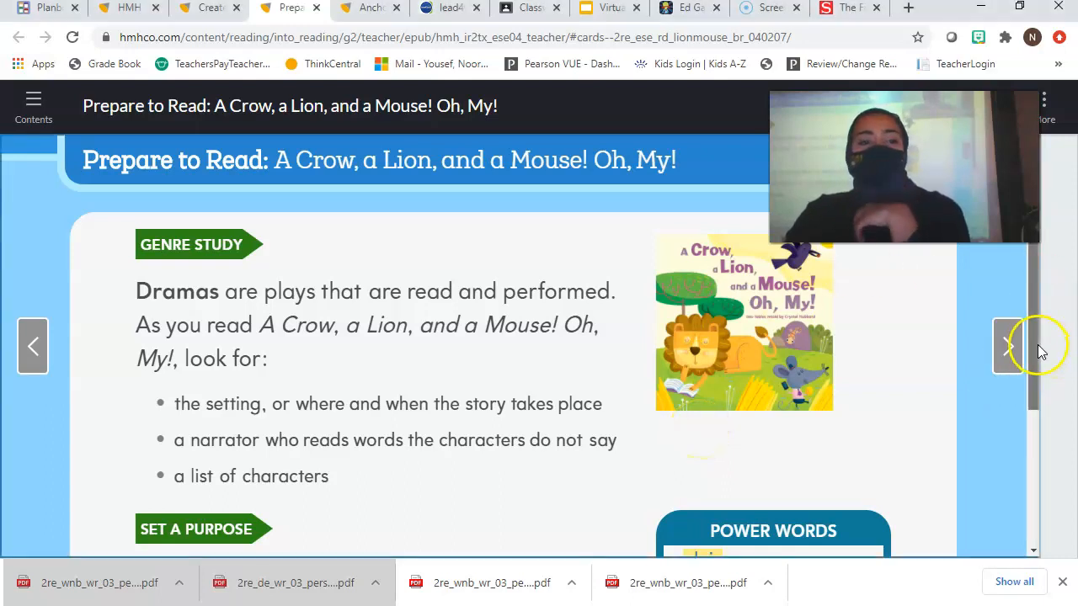
Step: Scroll the Prepare to Read page down to the Set a Purpose section and Power Words box
scroll(down, 3)
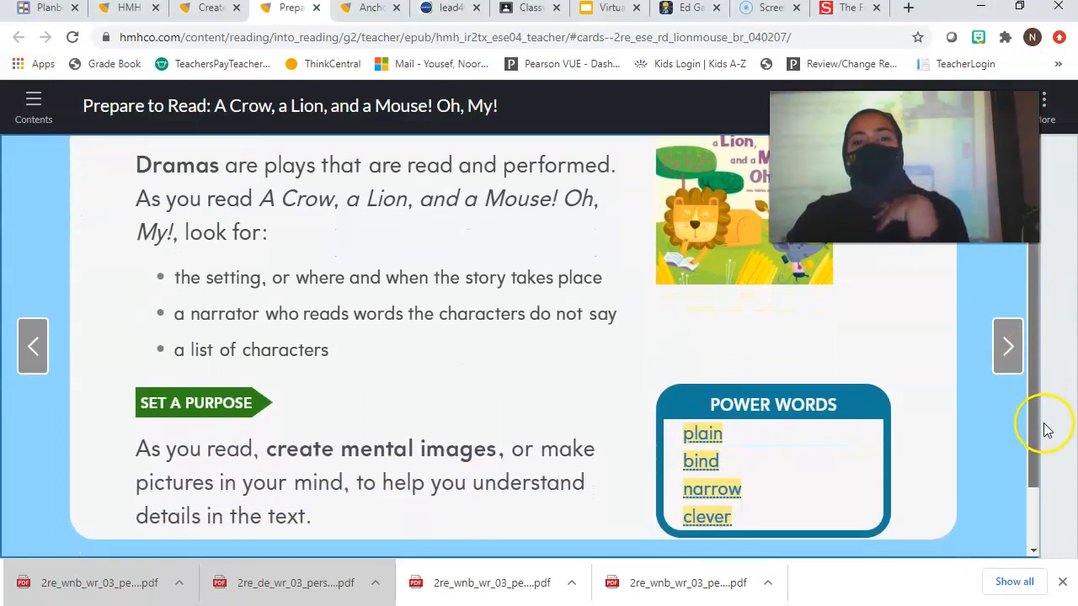
mouse_move(401, 237)
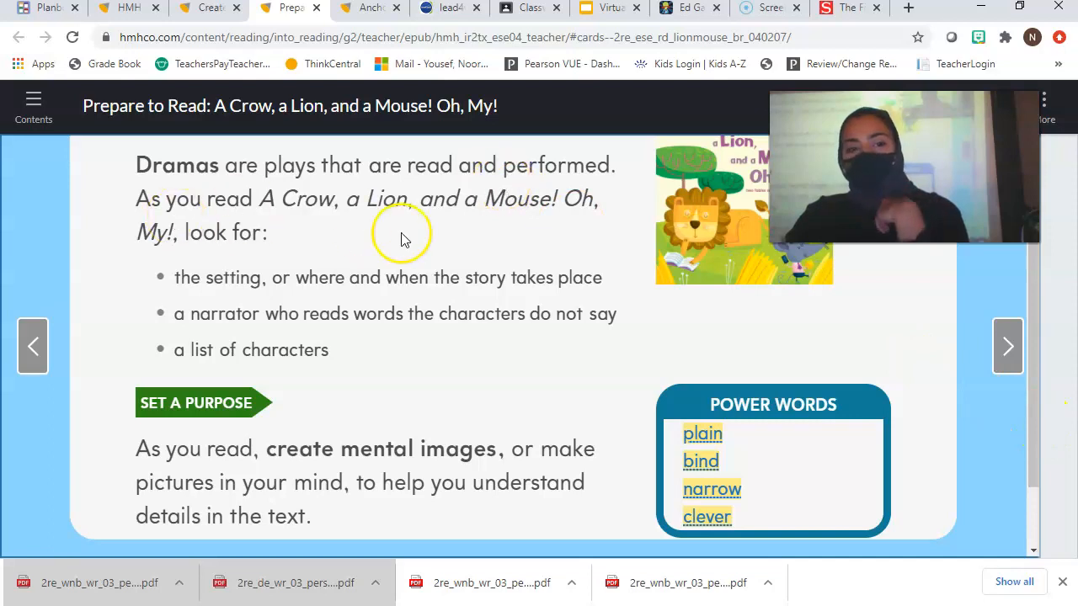
mouse_move(419, 212)
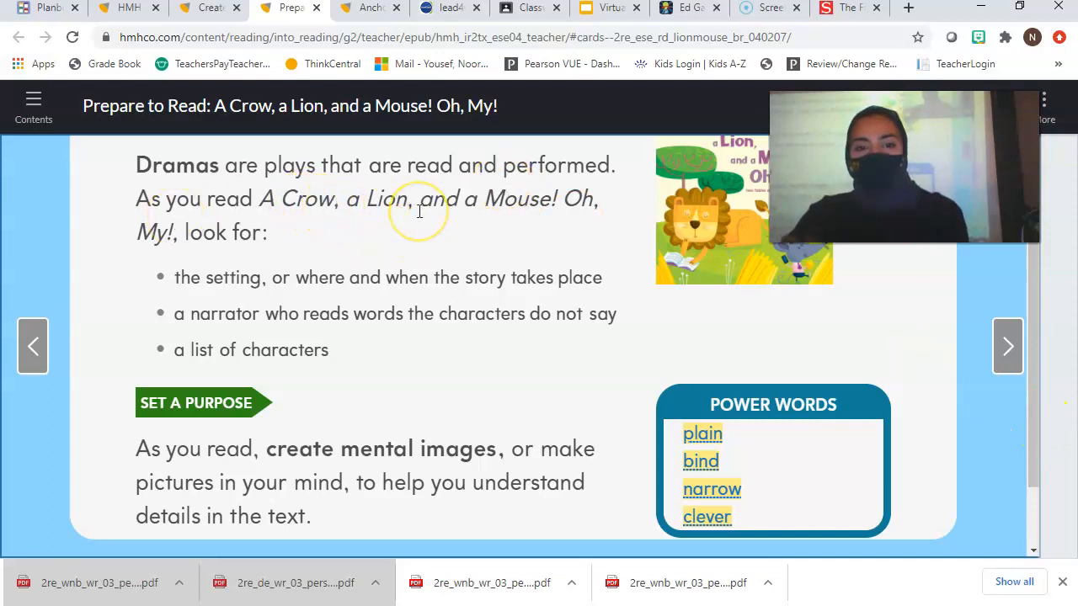
mouse_move(283, 256)
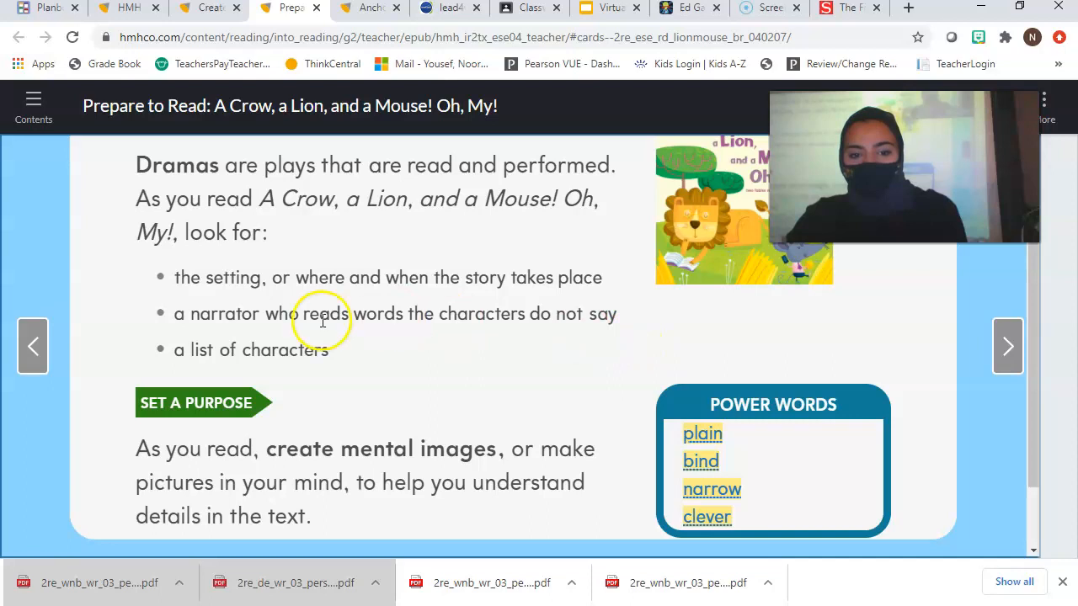
mouse_move(279, 360)
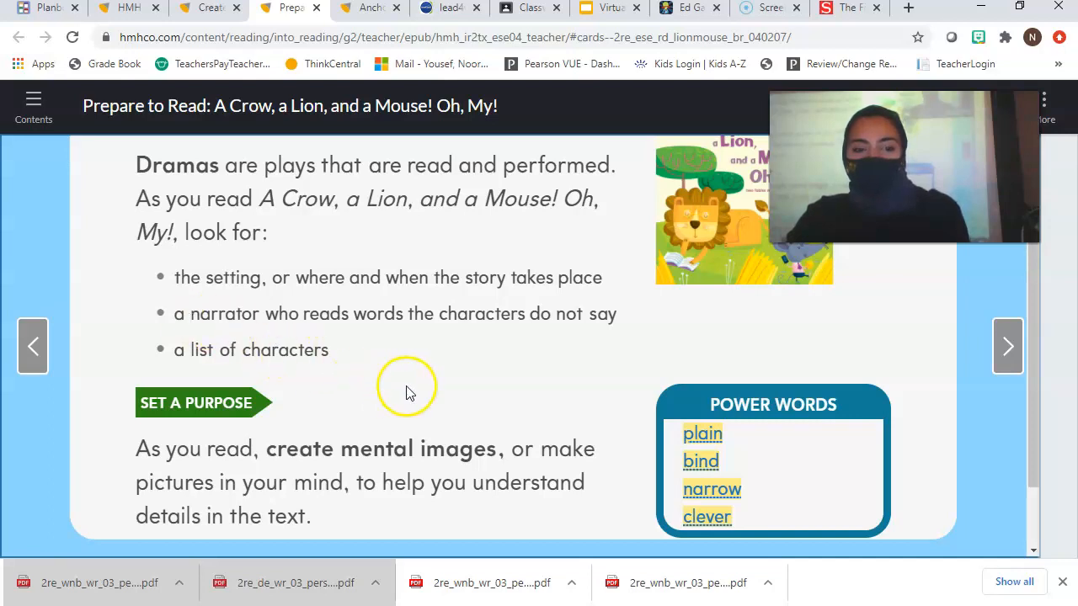
mouse_move(448, 379)
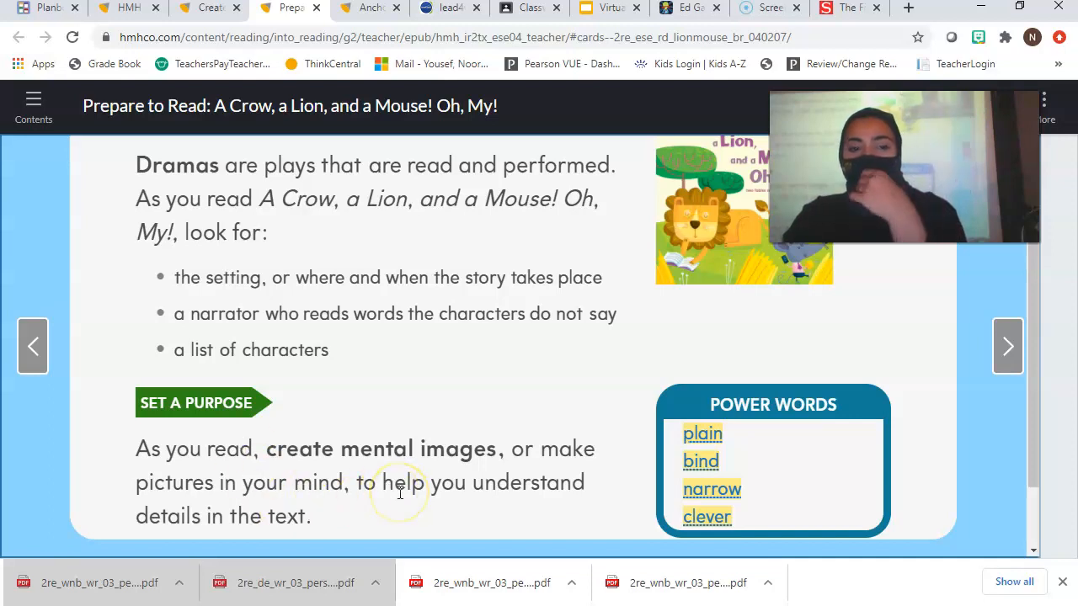
mouse_move(1036, 441)
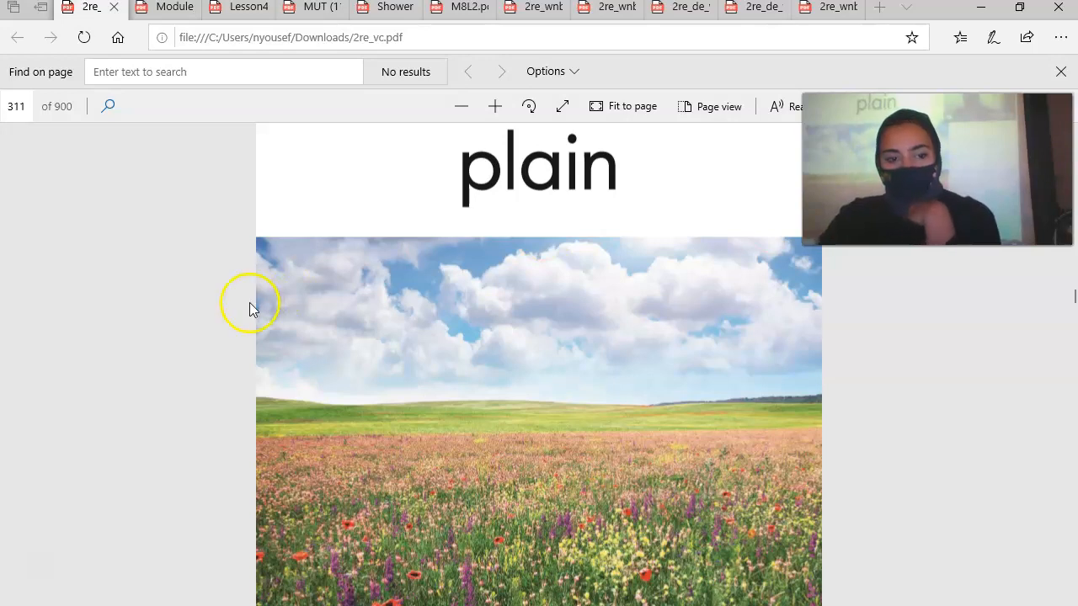
Step: Scroll the vocabulary card PDF past the plain and bind cards to the narrow card on page 315
scroll(down, 3)
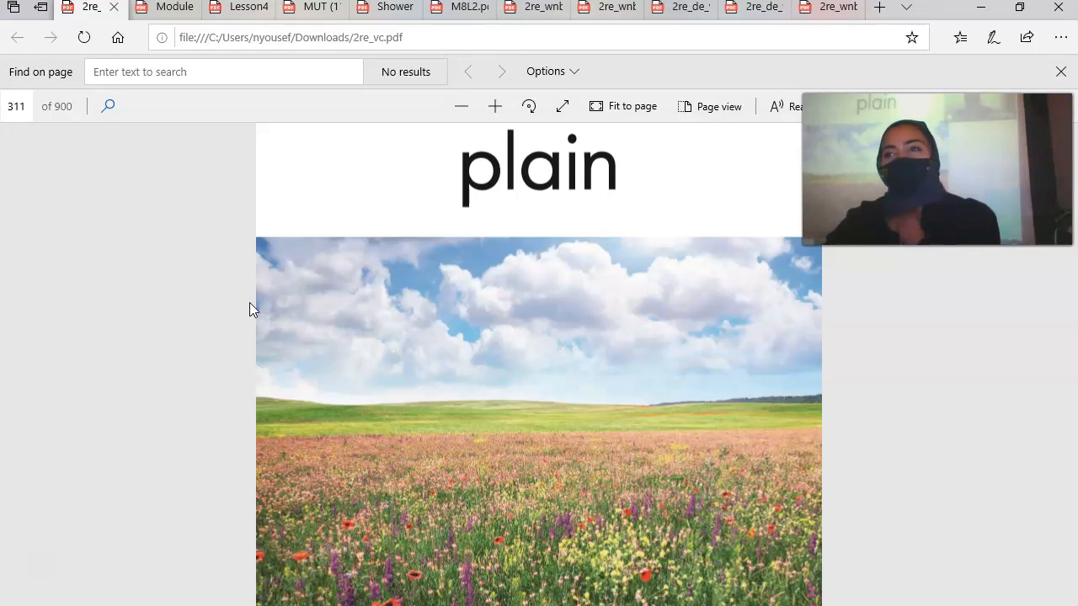
scroll(down, 3)
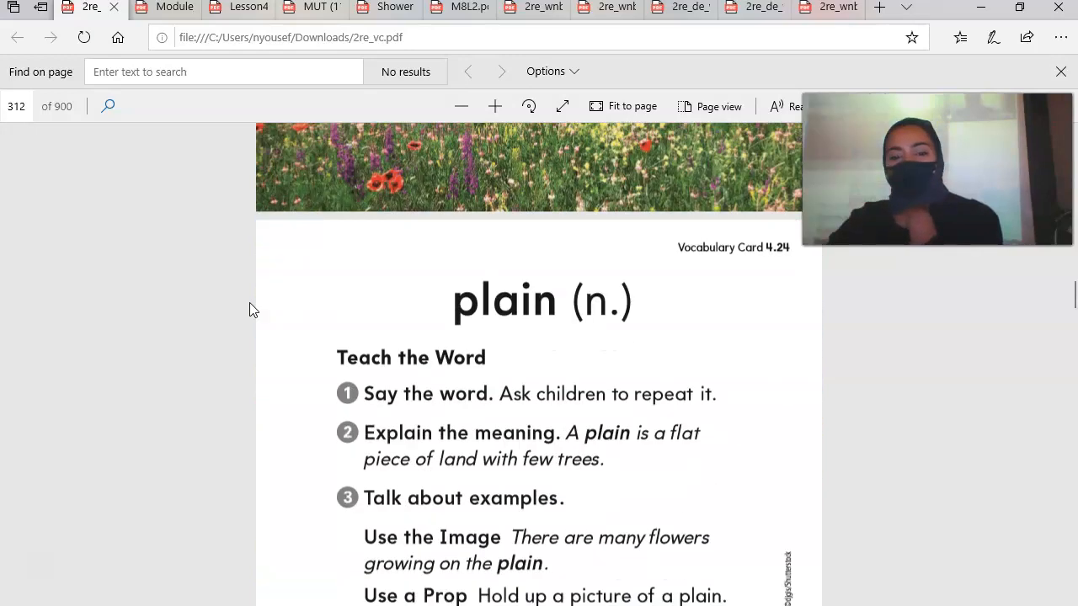
scroll(down, 3)
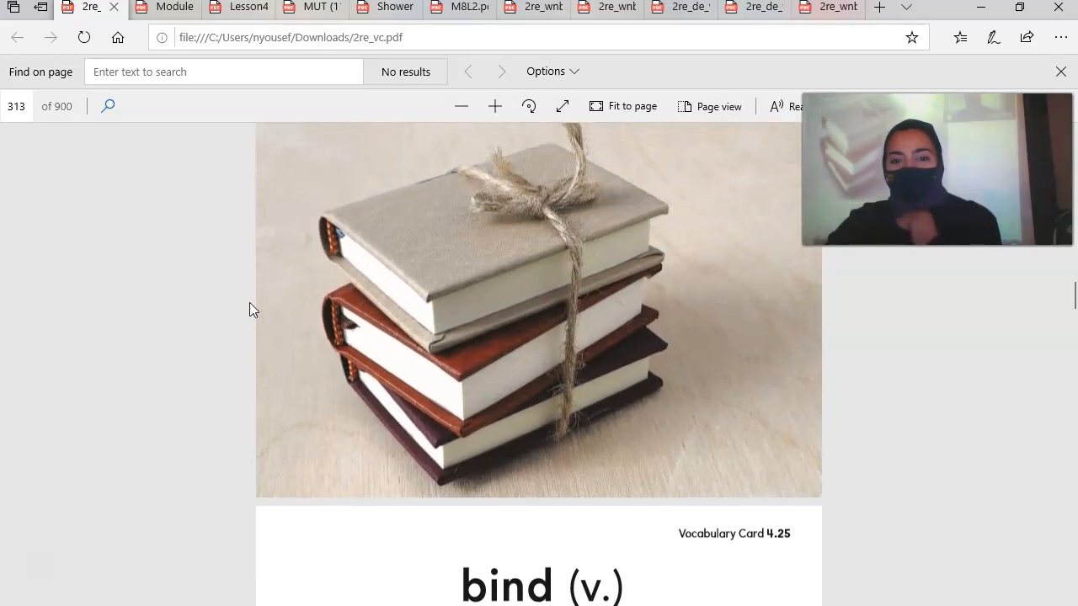
scroll(down, 3)
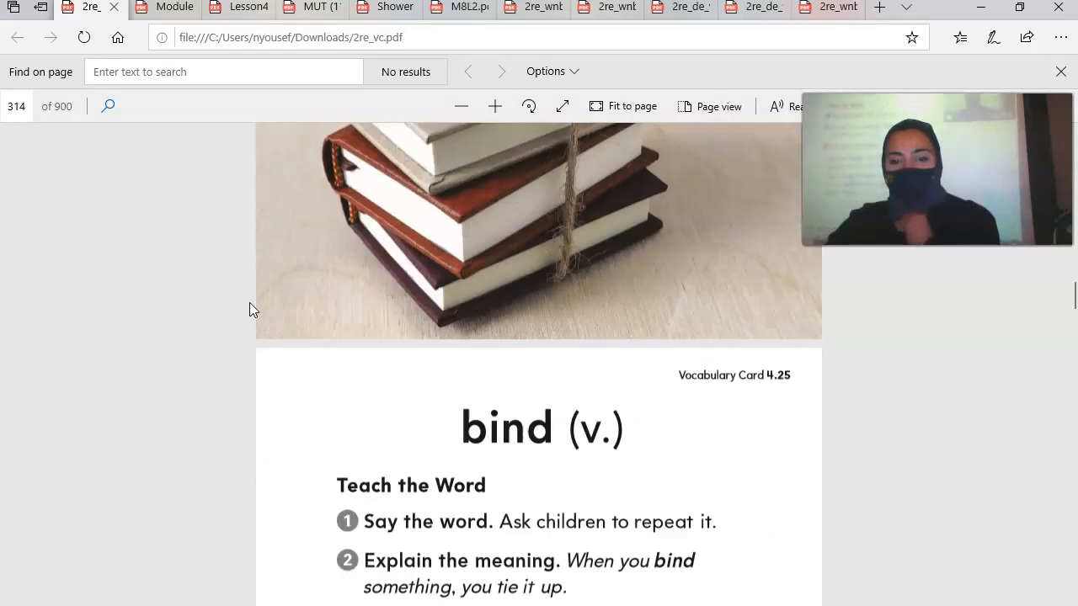
scroll(down, 3)
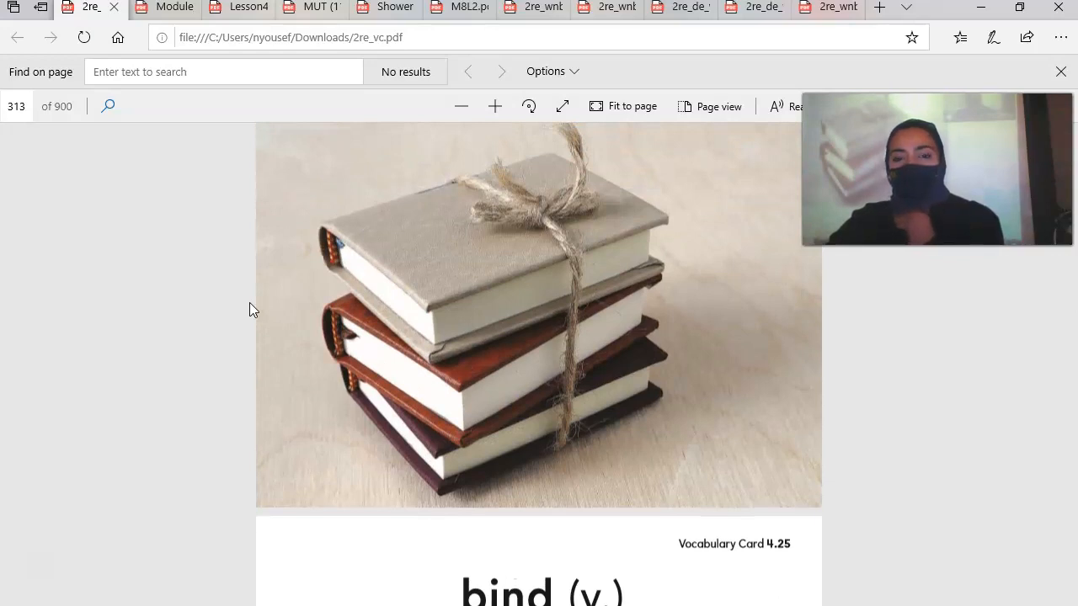
scroll(down, 3)
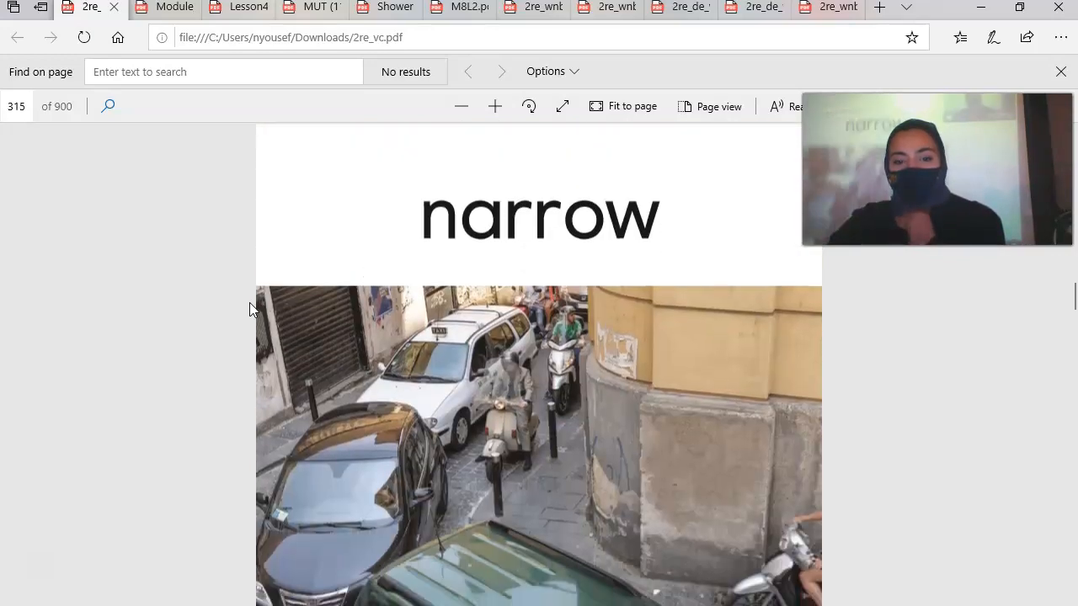
Step: Scroll through the narrow card's Teach the Word notes and on to the clever card on page 317
scroll(down, 3)
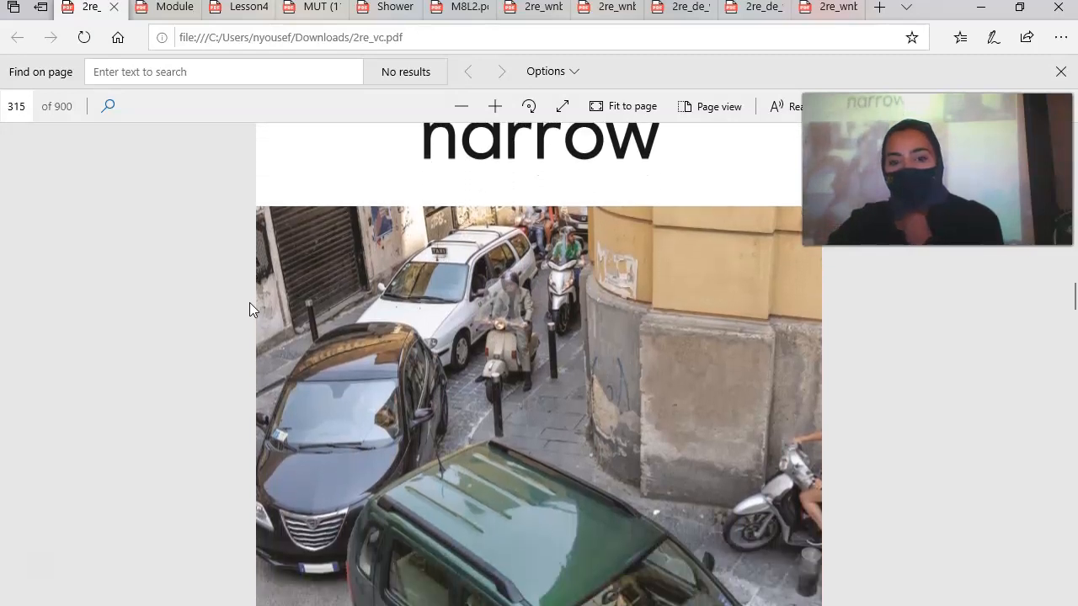
scroll(down, 3)
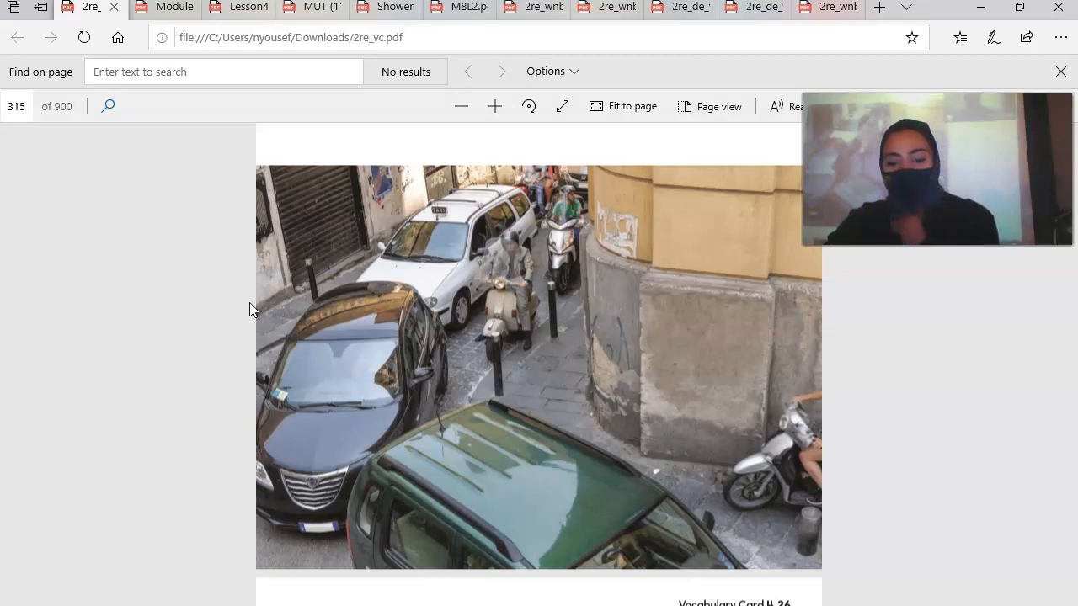
scroll(down, 3)
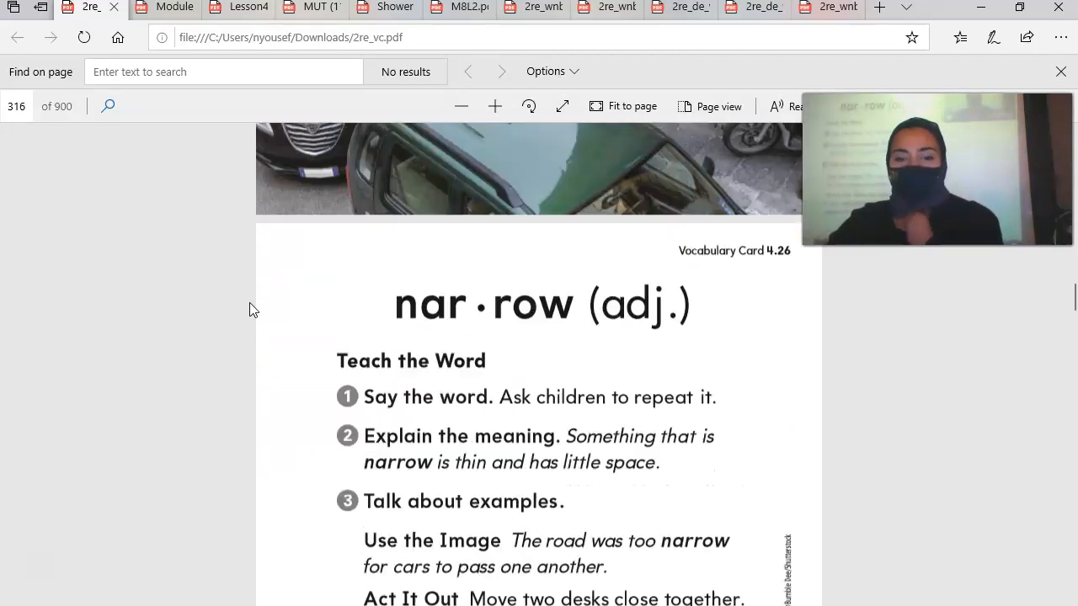
scroll(down, 3)
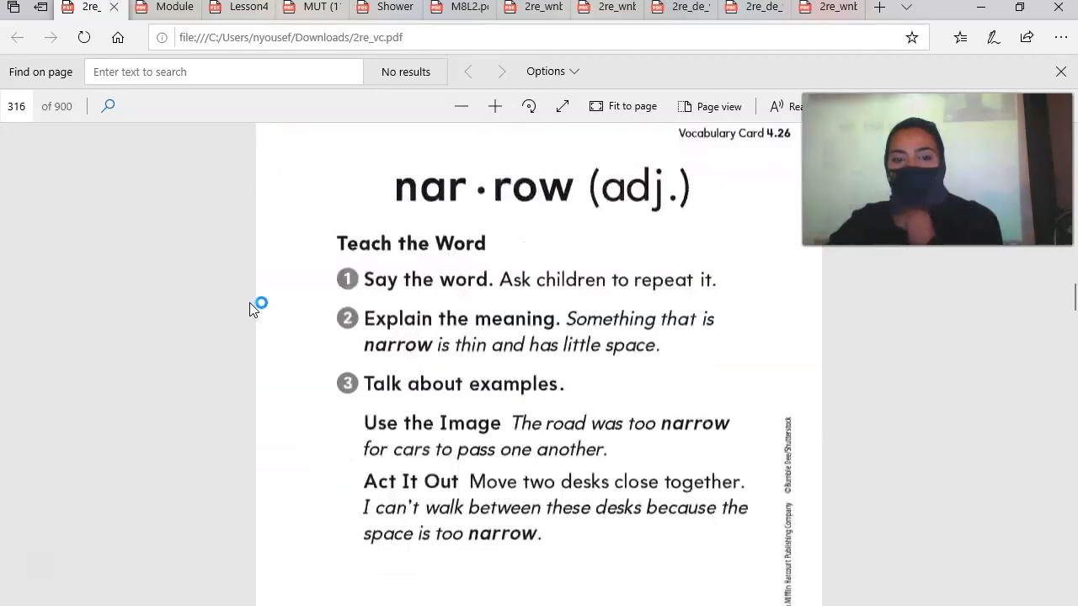
scroll(up, 3)
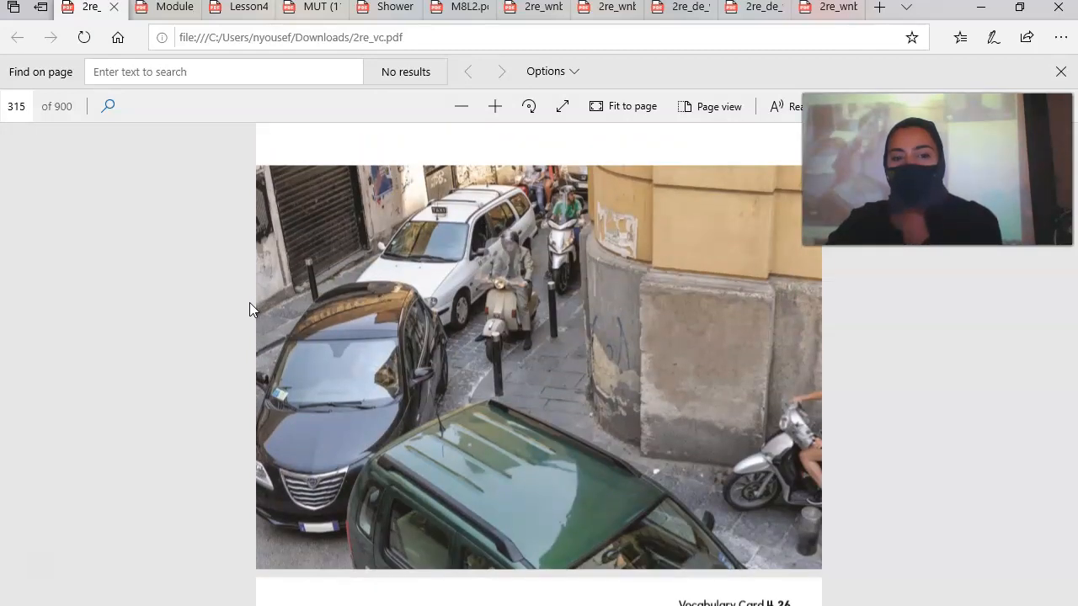
scroll(down, 3)
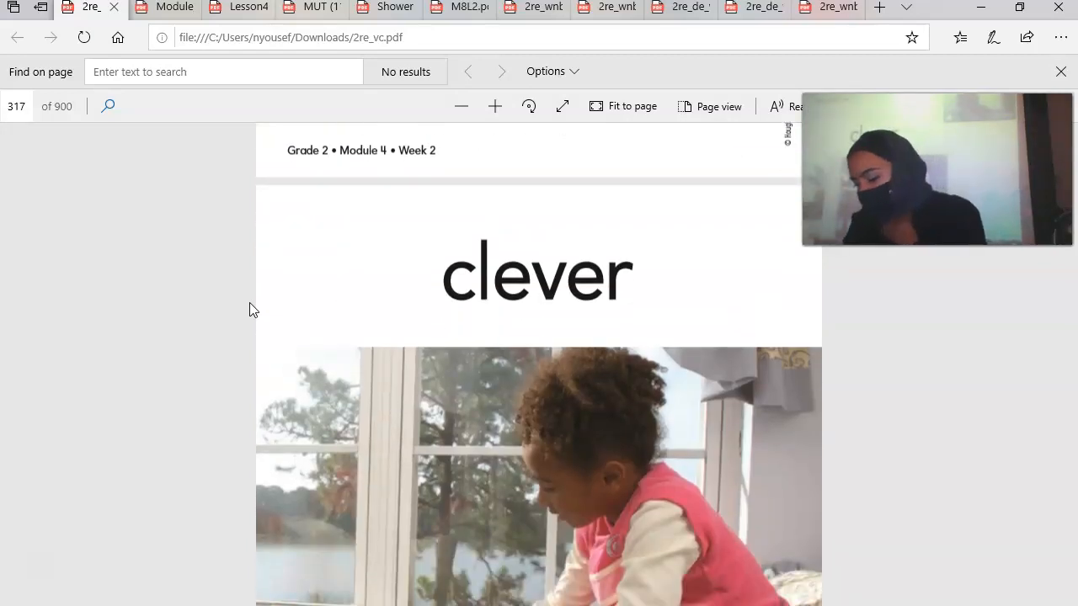
Step: Scroll past the clever and journey cards to the fulfill card on page 321
scroll(down, 3)
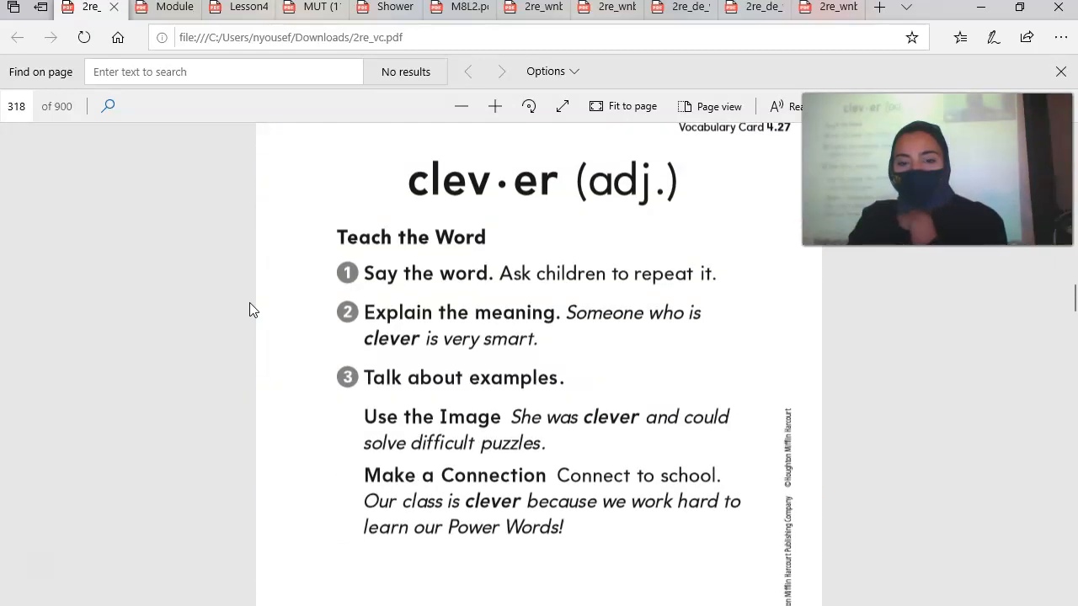
scroll(down, 3)
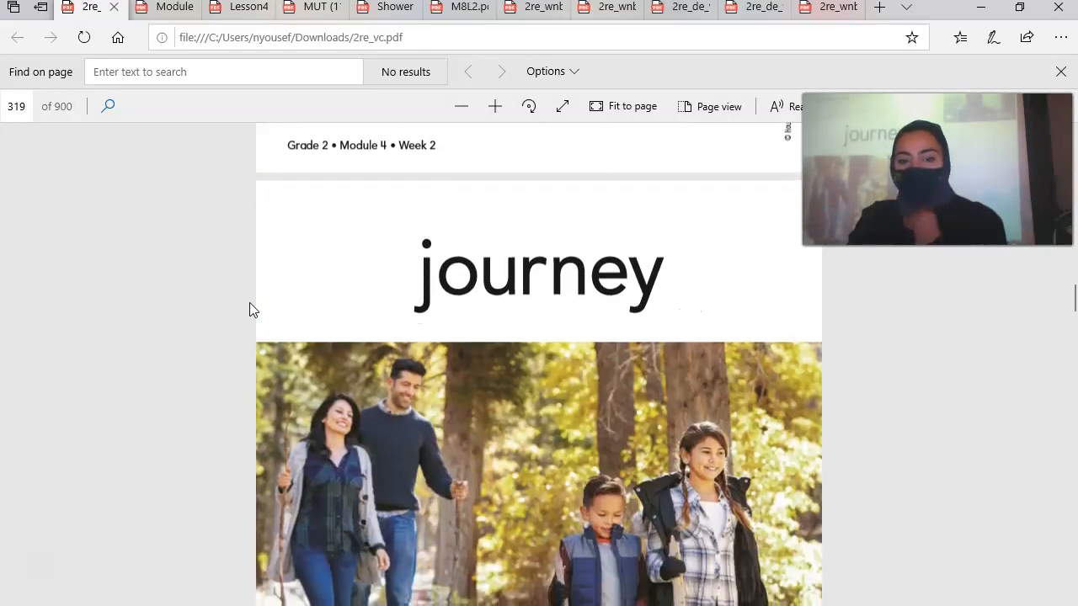
scroll(down, 3)
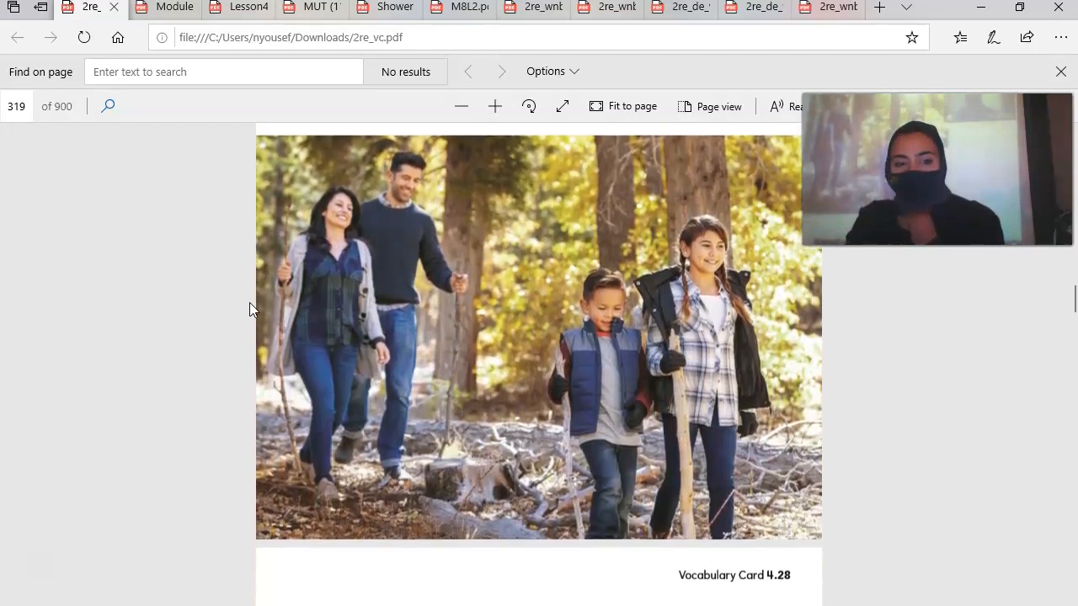
scroll(up, 3)
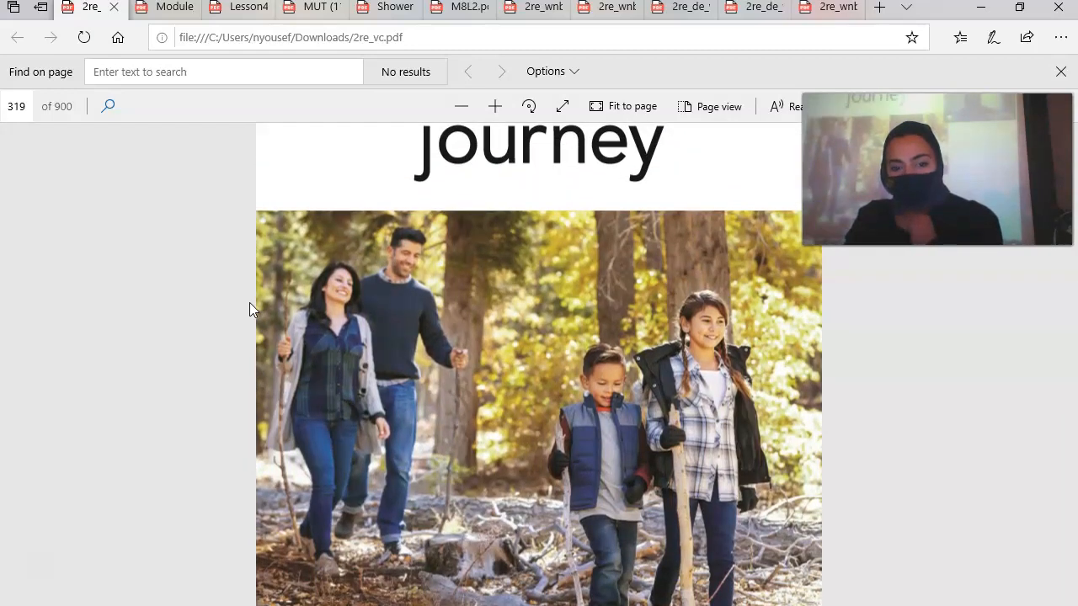
scroll(down, 3)
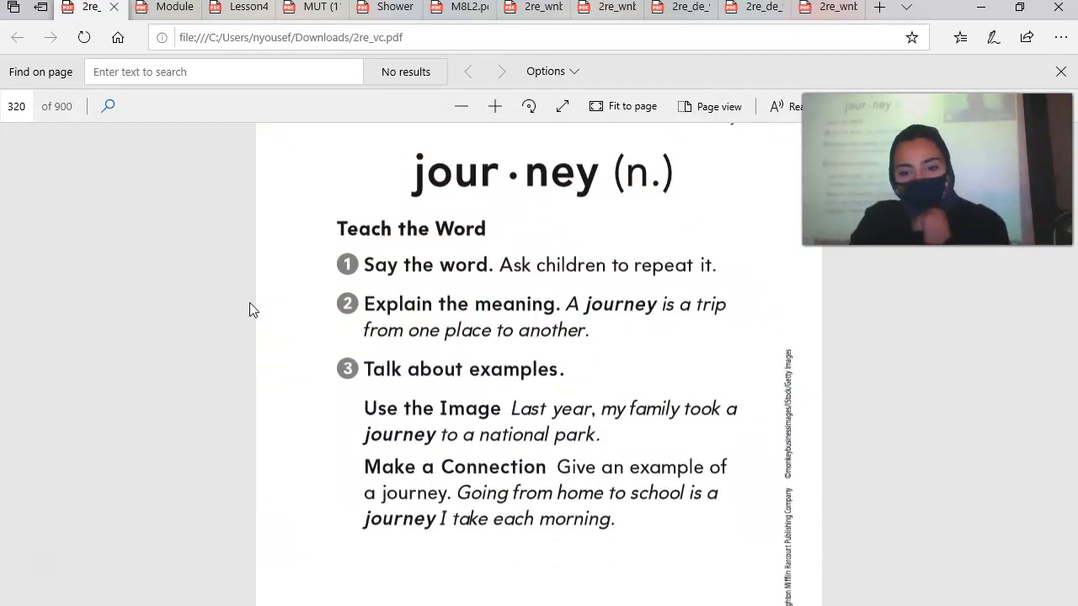
scroll(down, 3)
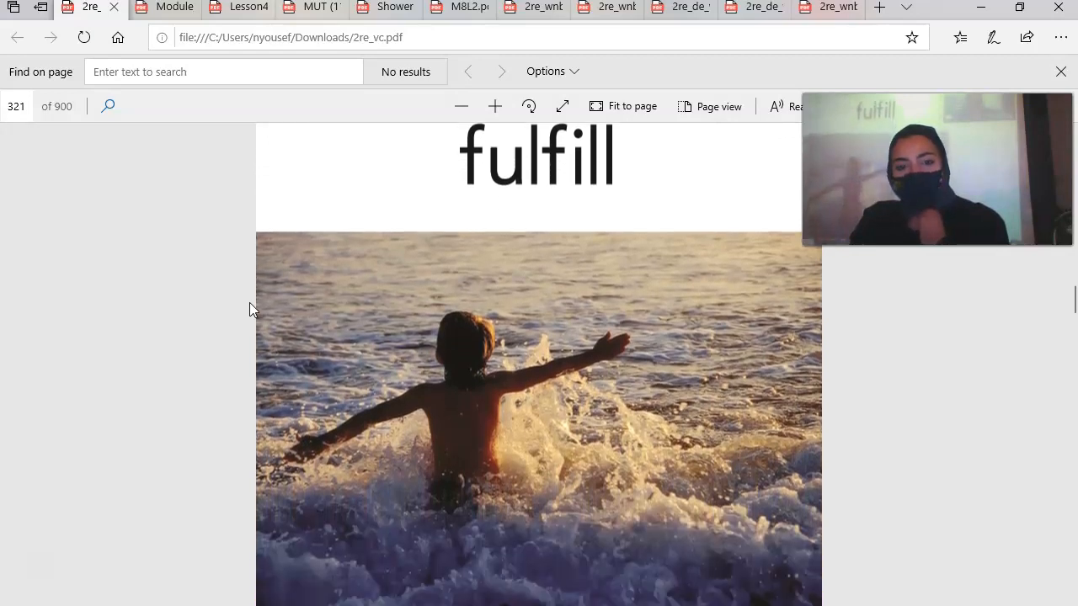
Step: Scroll down from the fulfill card through the believe vocabulary card pages
scroll(down, 3)
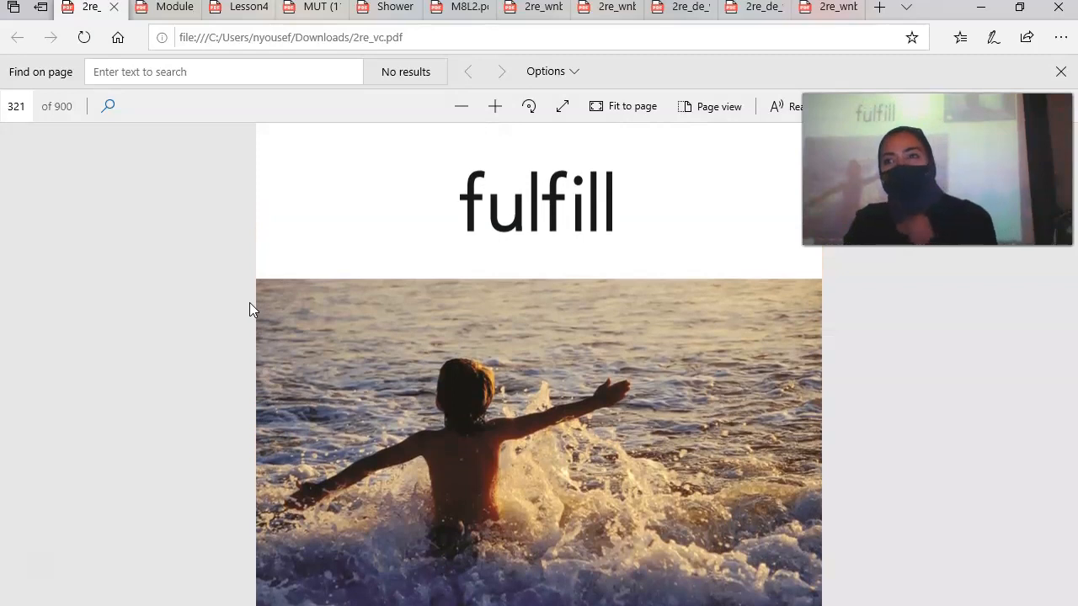
scroll(down, 3)
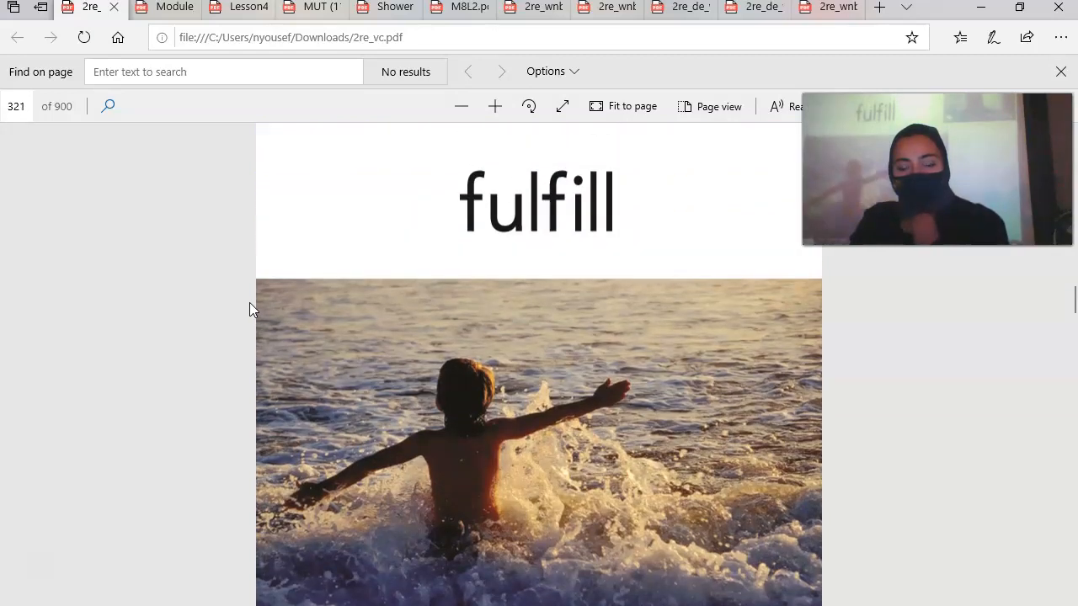
scroll(down, 3)
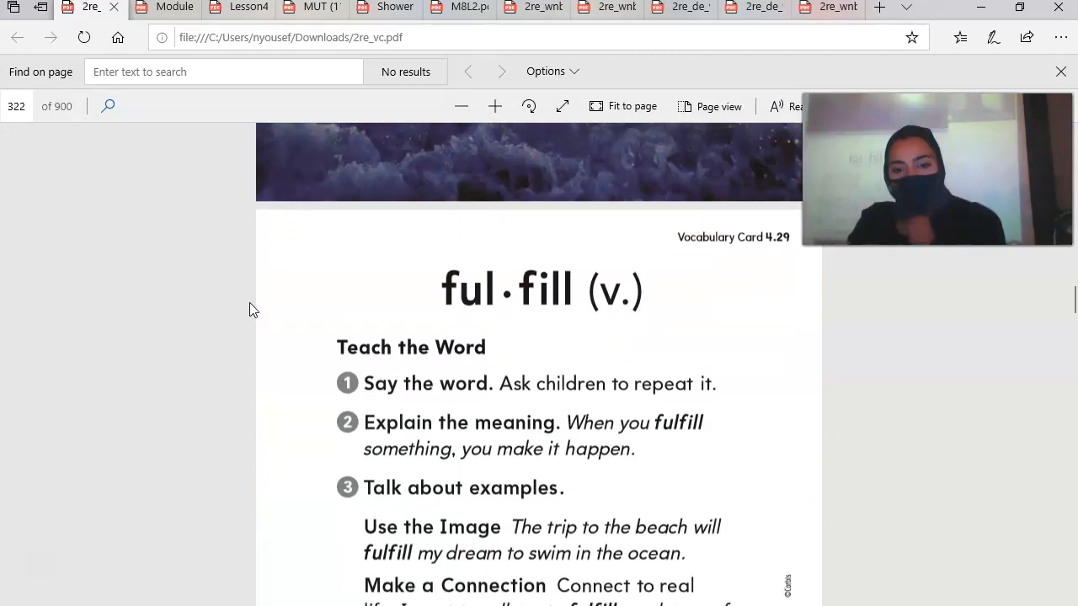
scroll(down, 3)
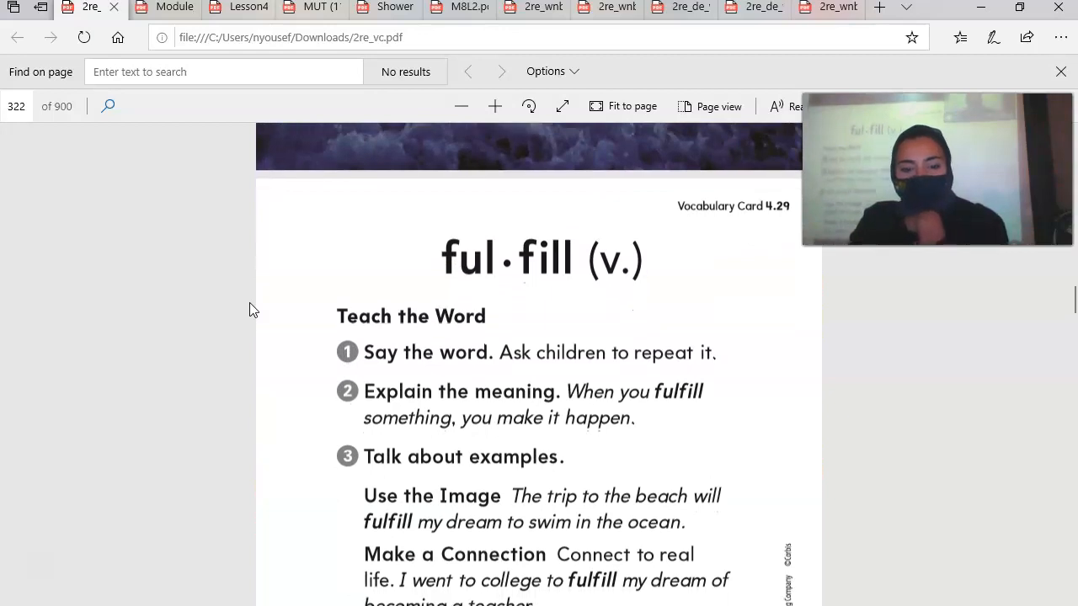
scroll(down, 3)
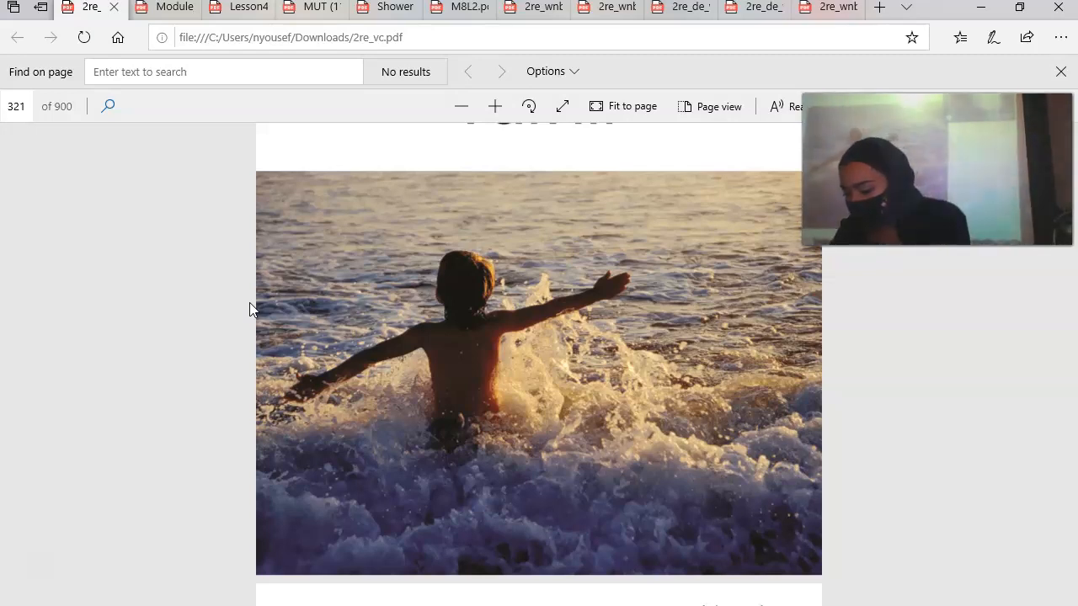
scroll(down, 3)
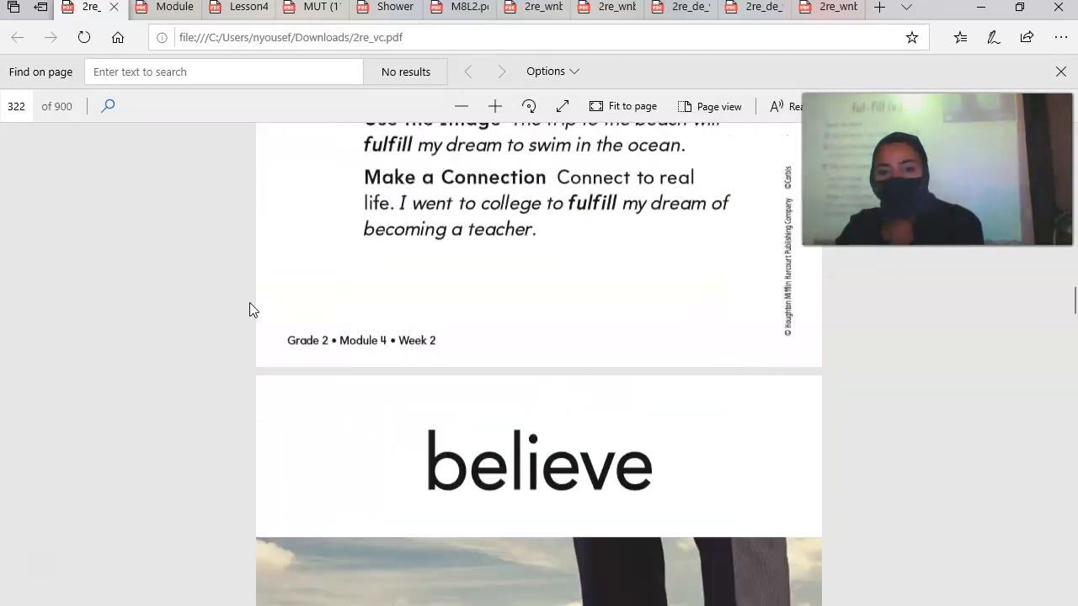
scroll(down, 3)
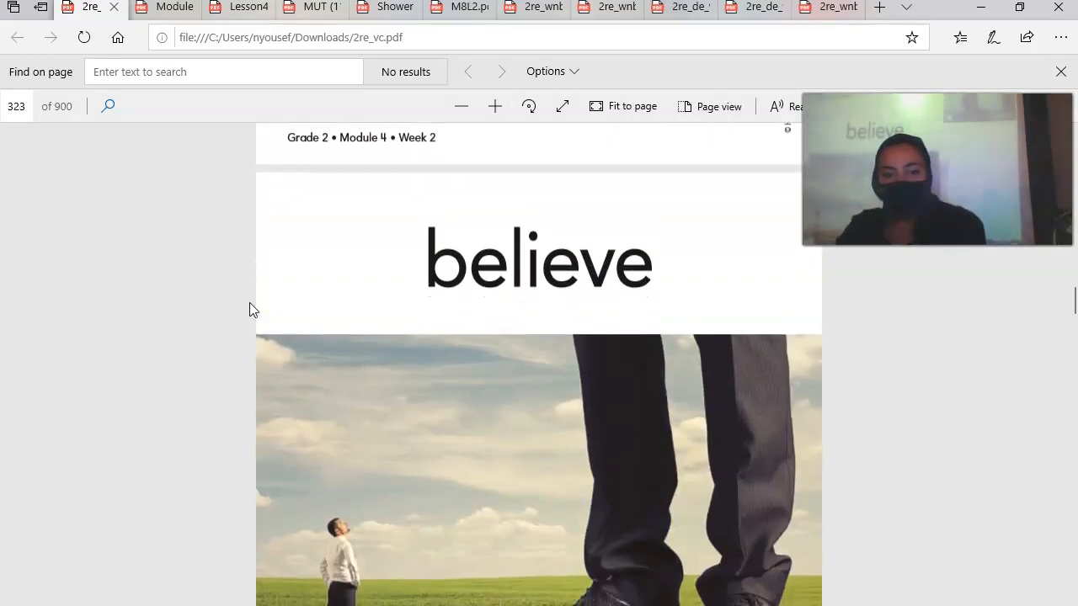
Step: Continue through the speech card to the gently card on page 327
scroll(down, 3)
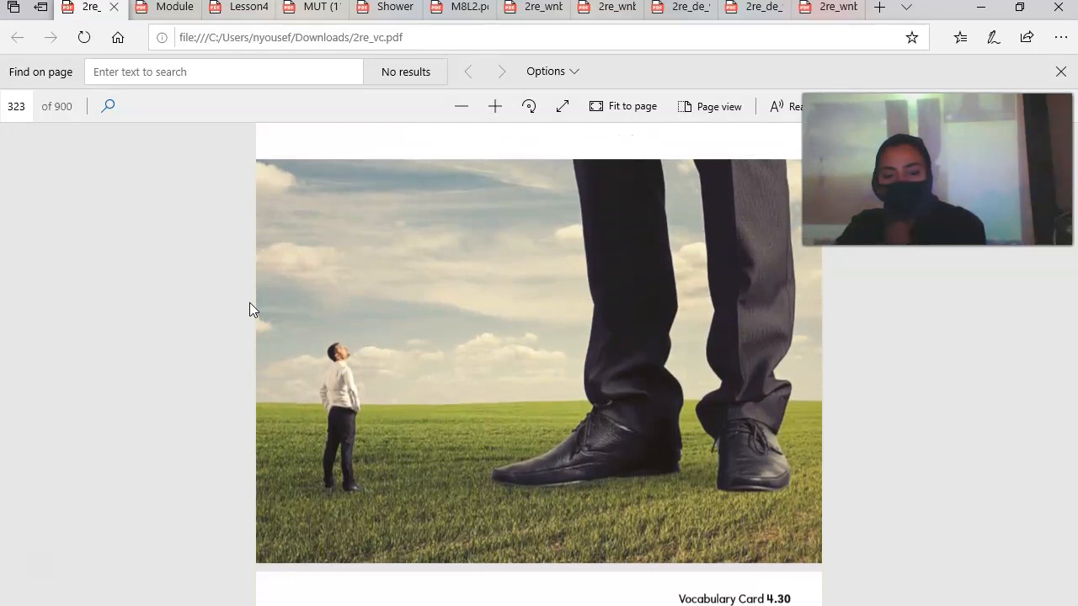
scroll(down, 3)
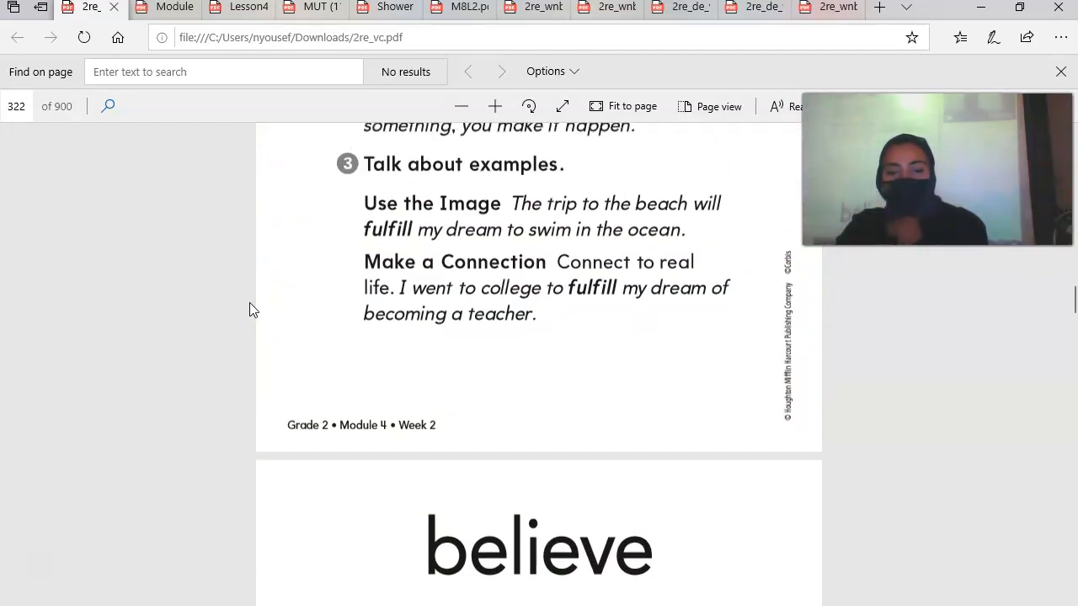
scroll(down, 3)
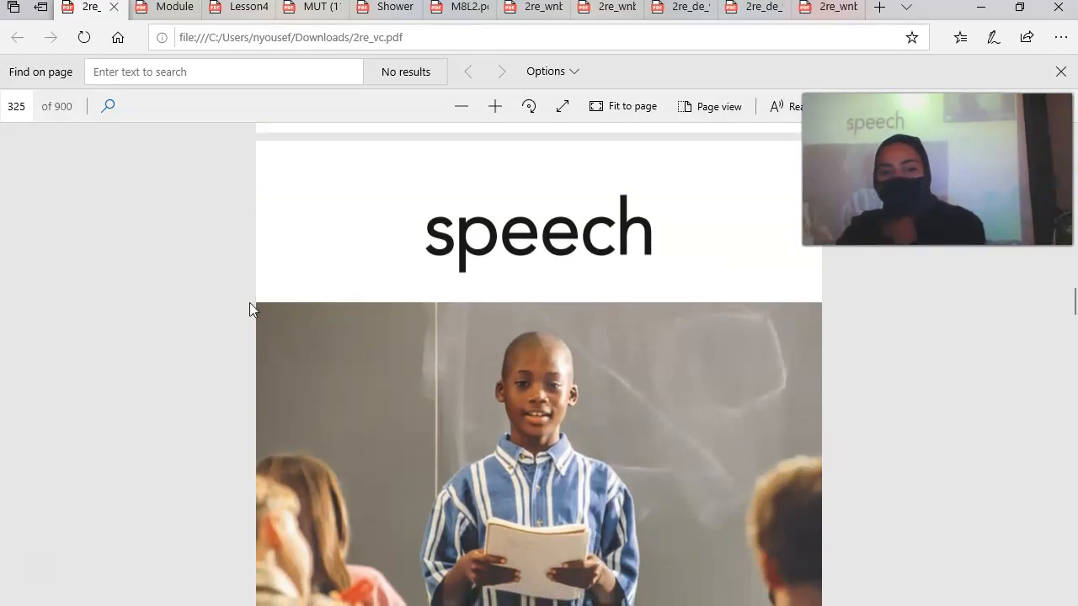
scroll(down, 3)
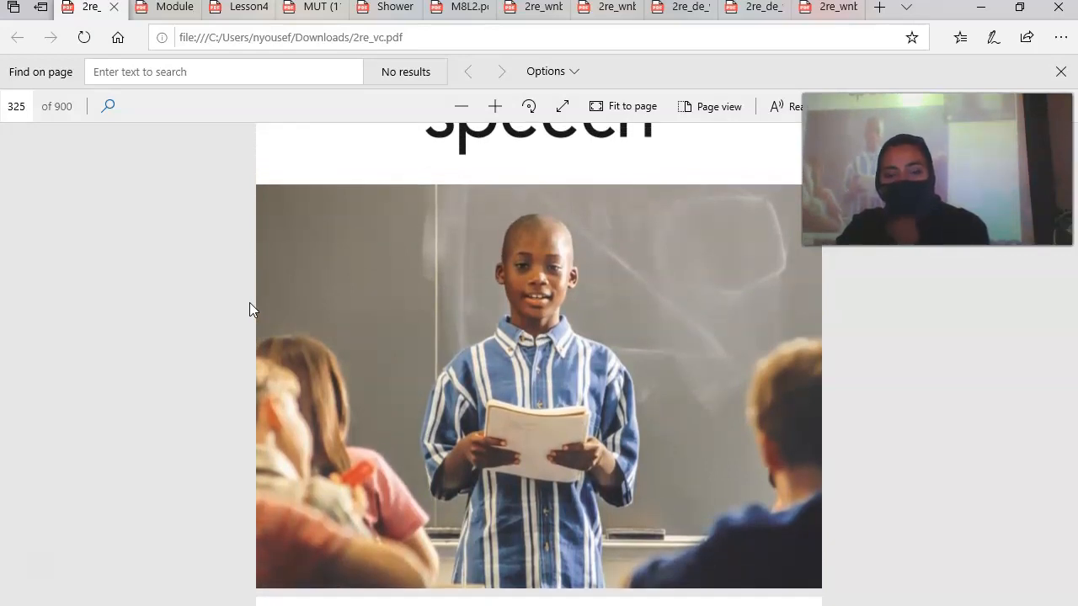
scroll(down, 3)
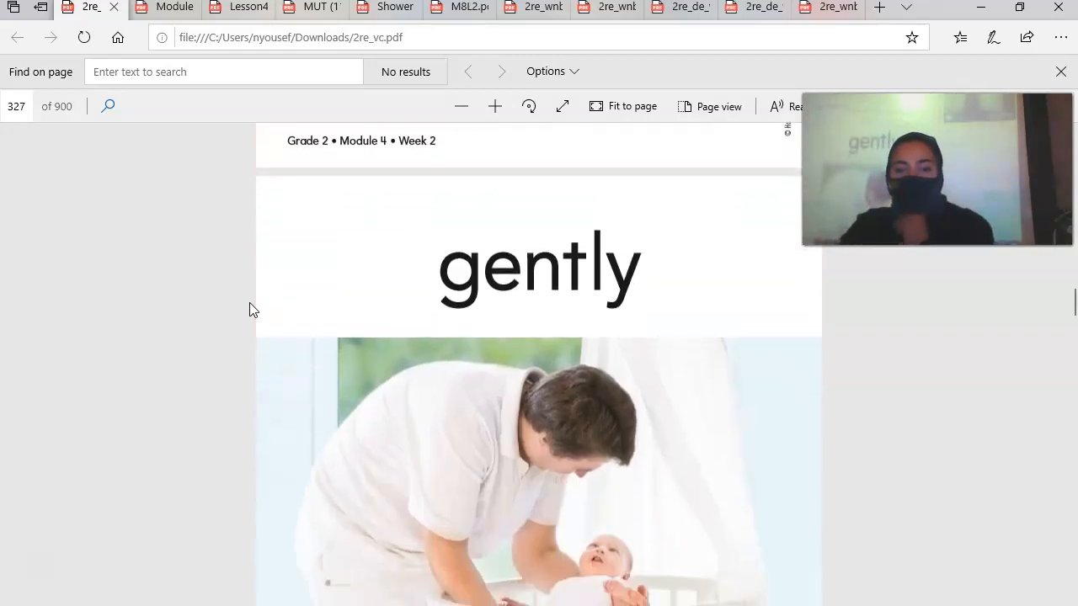
scroll(down, 3)
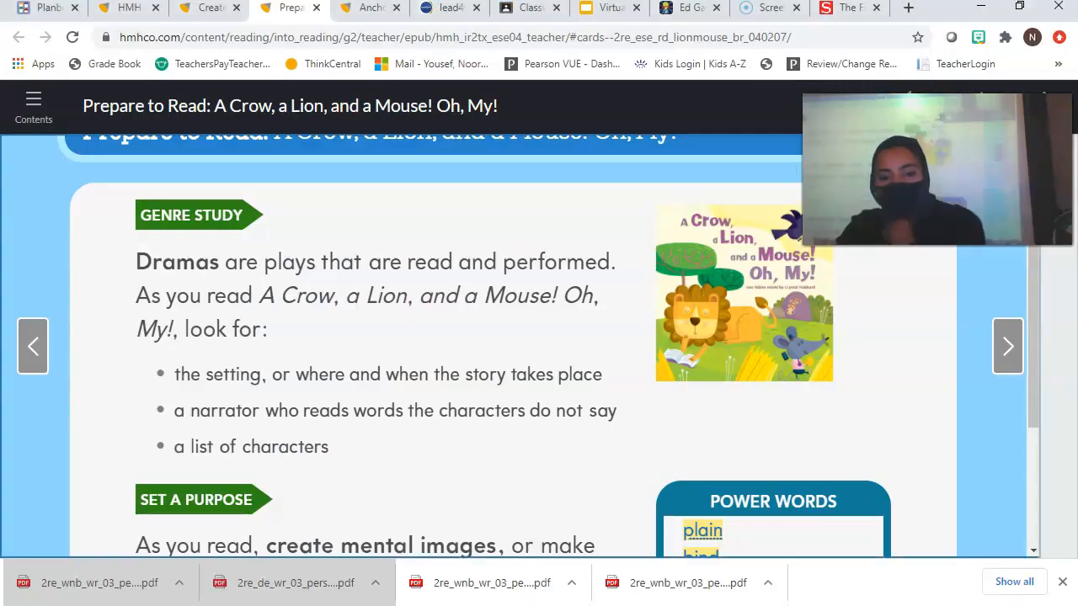
mouse_move(1018, 344)
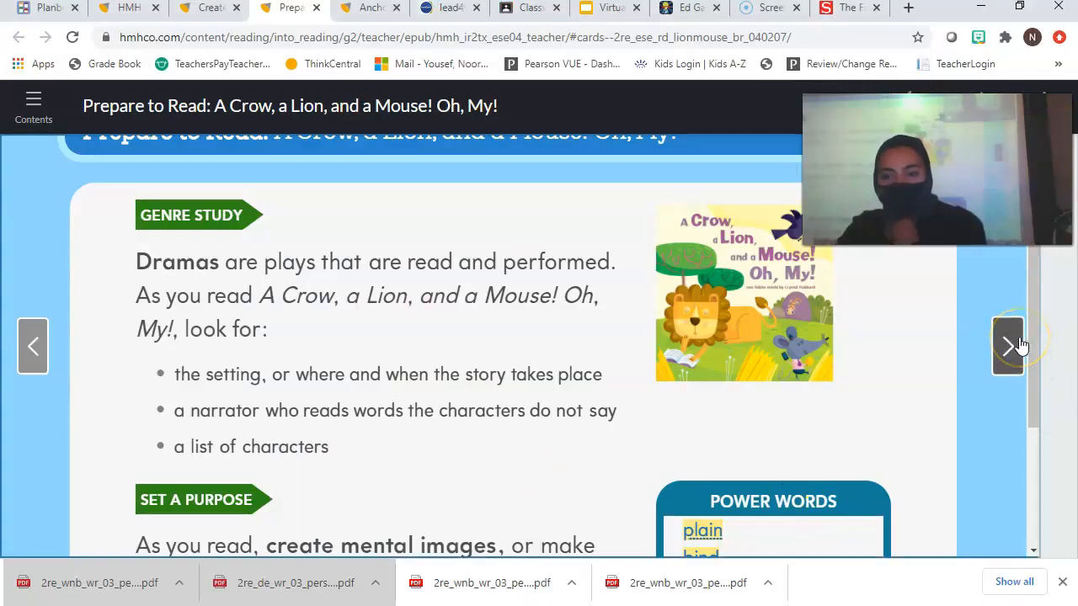
Step: Advance to Meet Crystal Hubbard and play the 30-second author audio through
click(1007, 347)
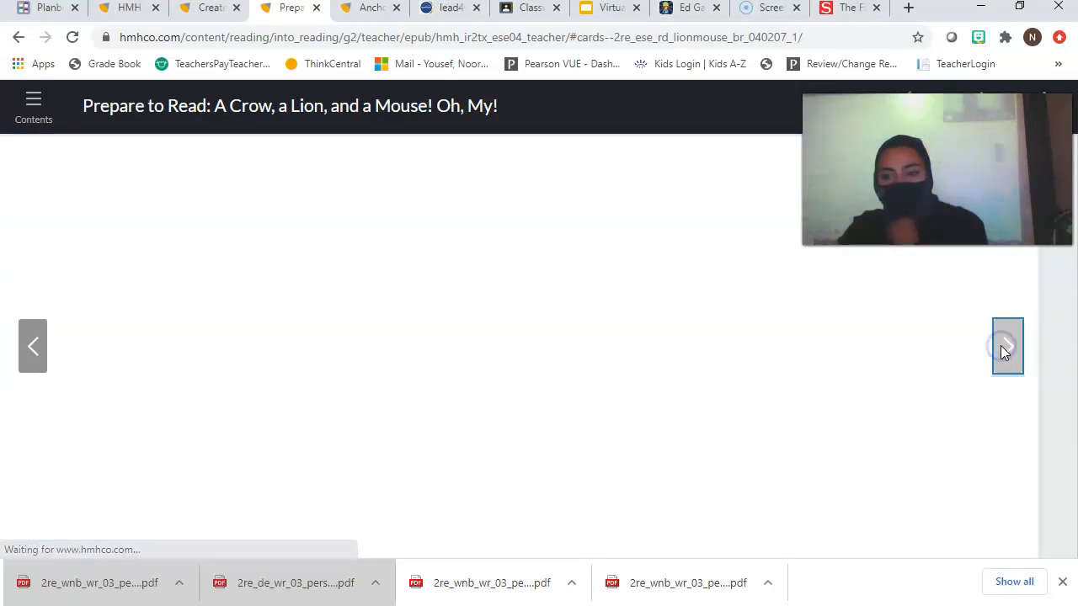
click(1007, 347)
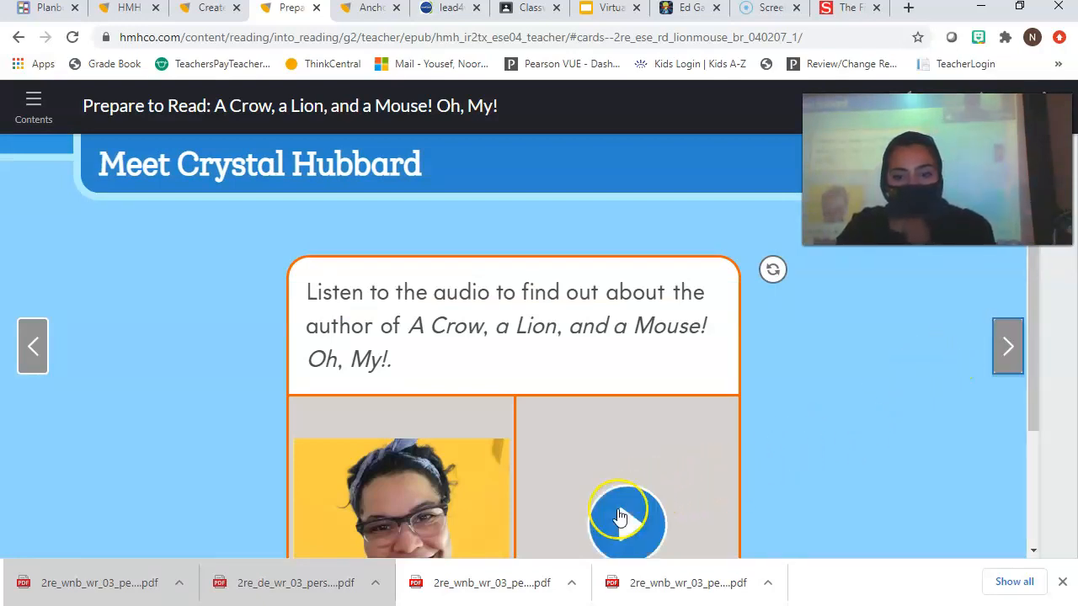
click(626, 522)
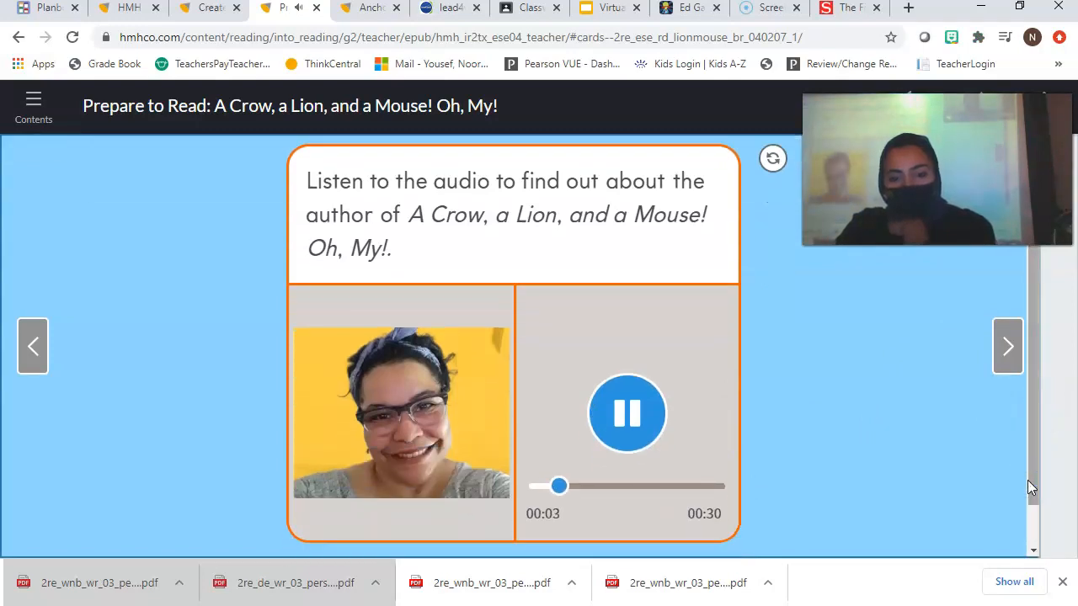
mouse_move(876, 485)
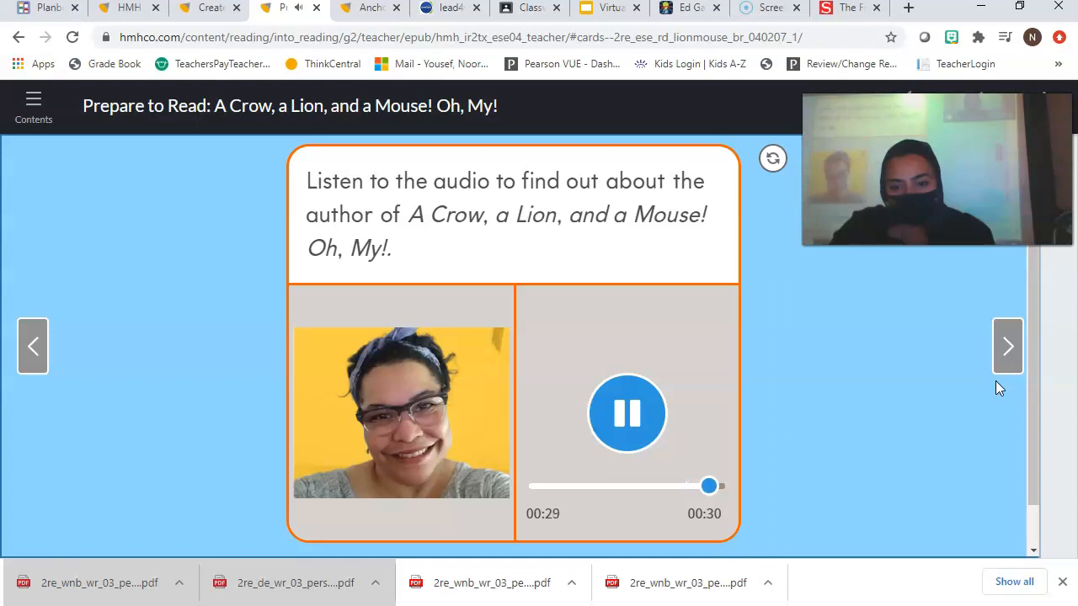
click(1008, 345)
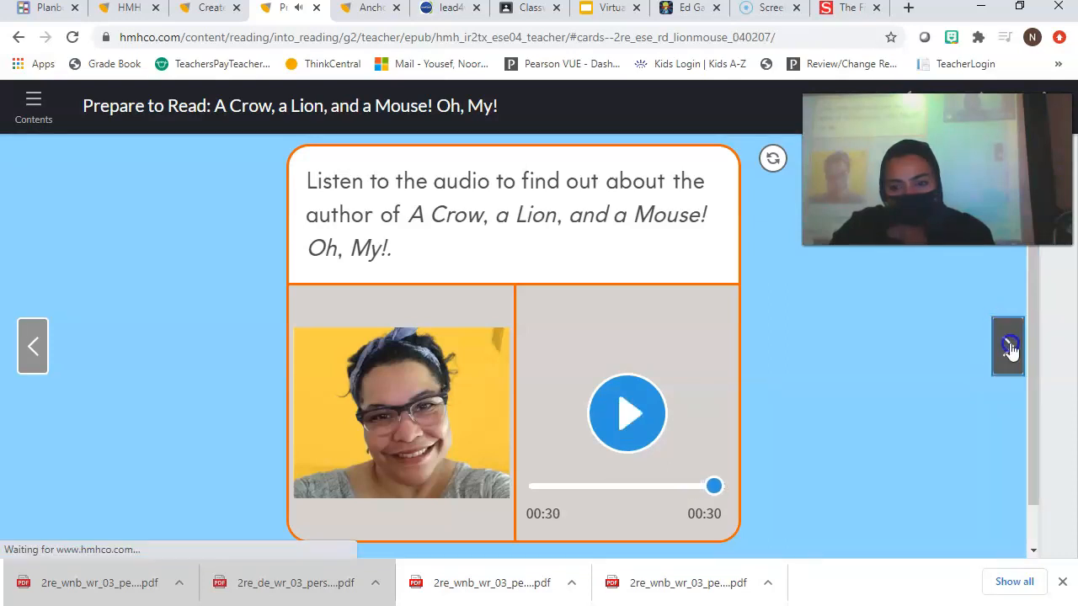
Step: Play the story cover audio, then turn to The Lion and the Mouse opening spread
click(1008, 347)
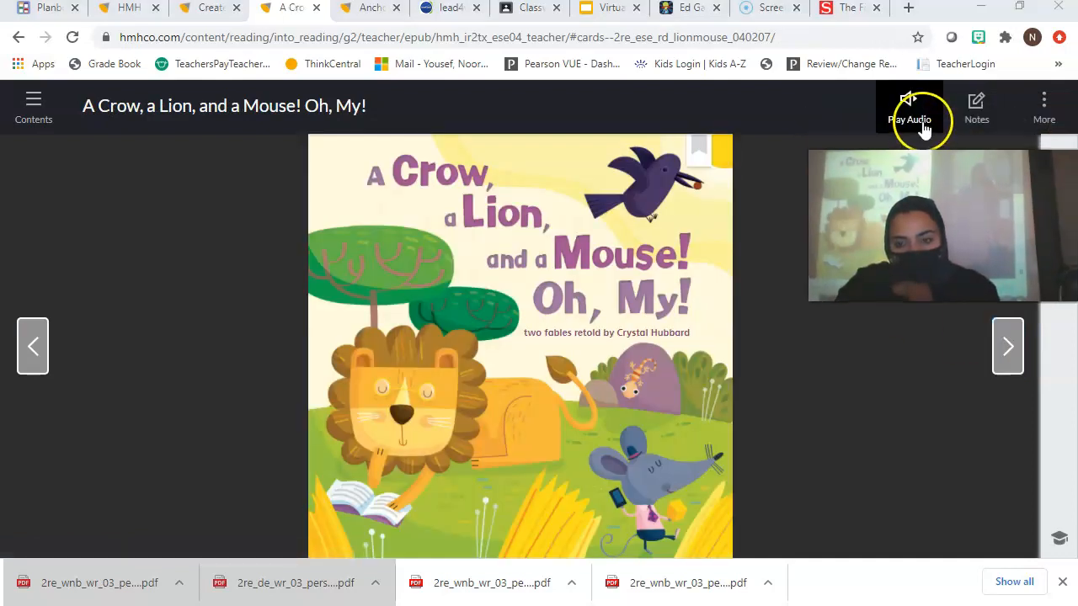
click(910, 104)
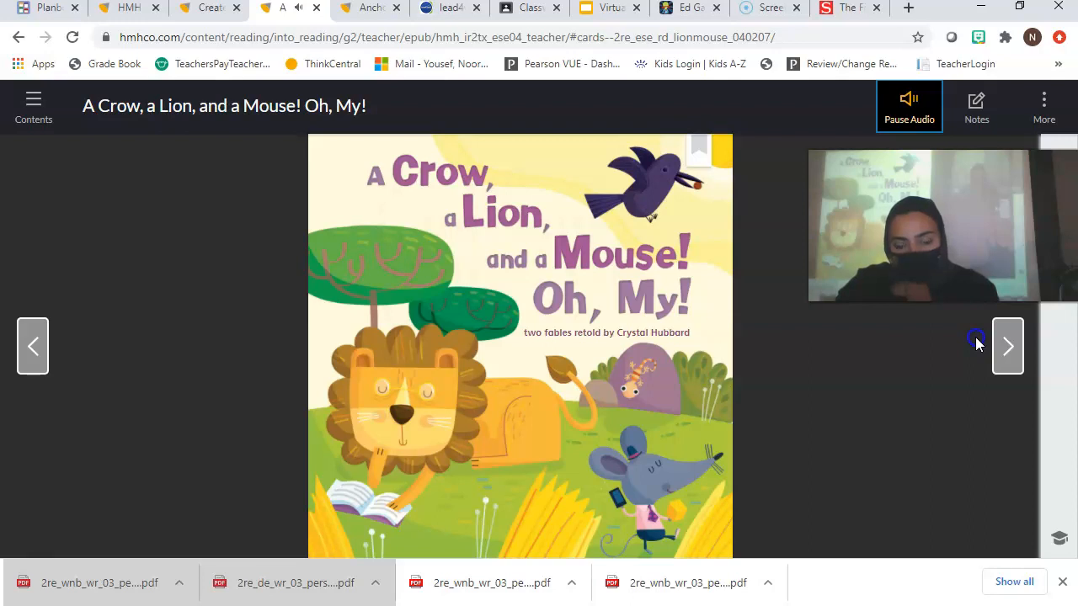
click(909, 104)
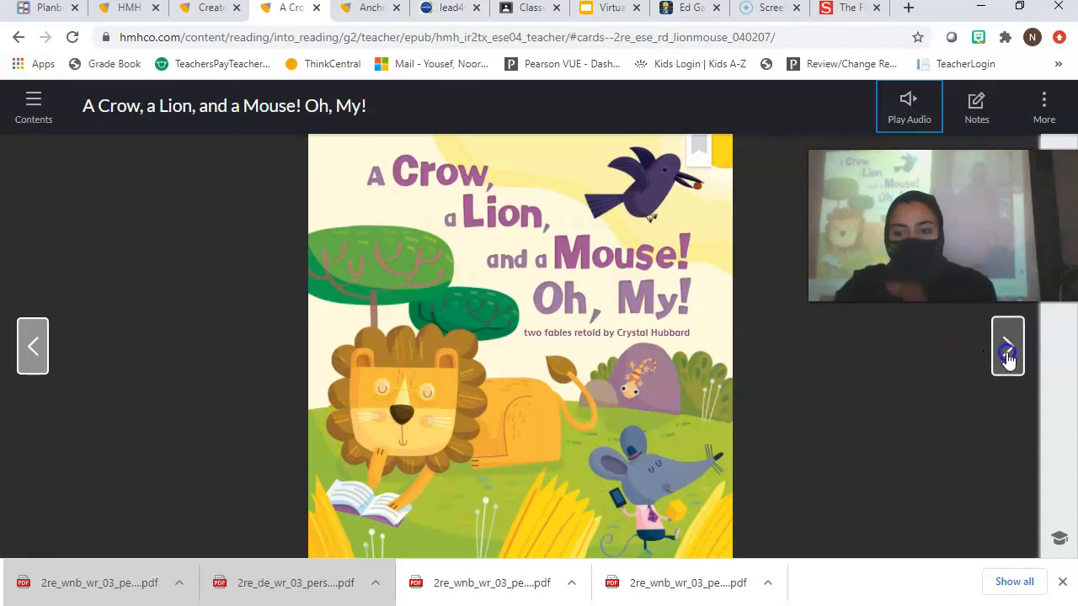
click(1008, 352)
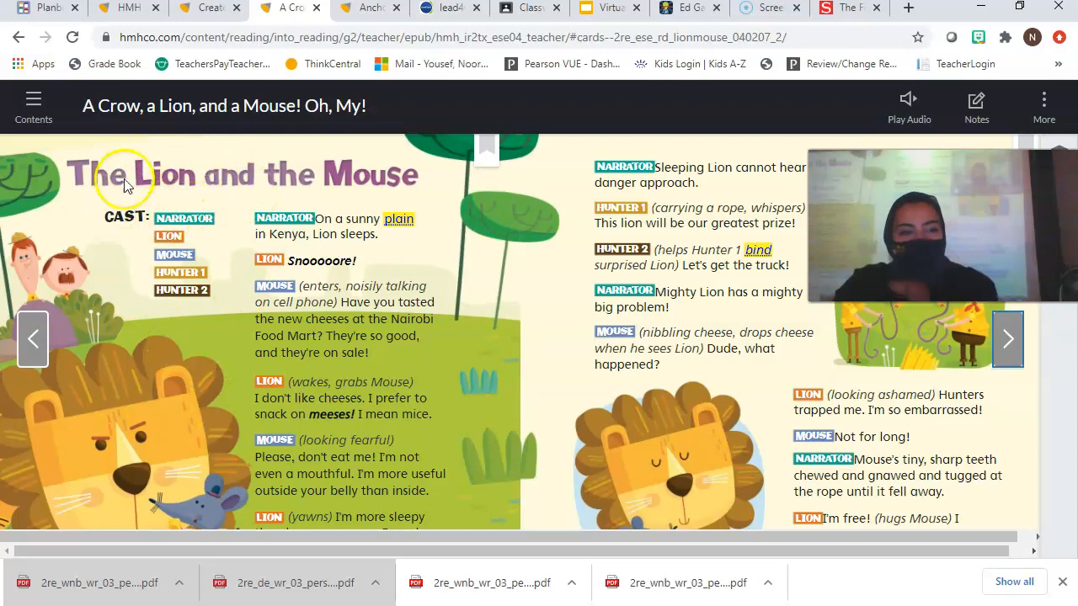
mouse_move(178, 219)
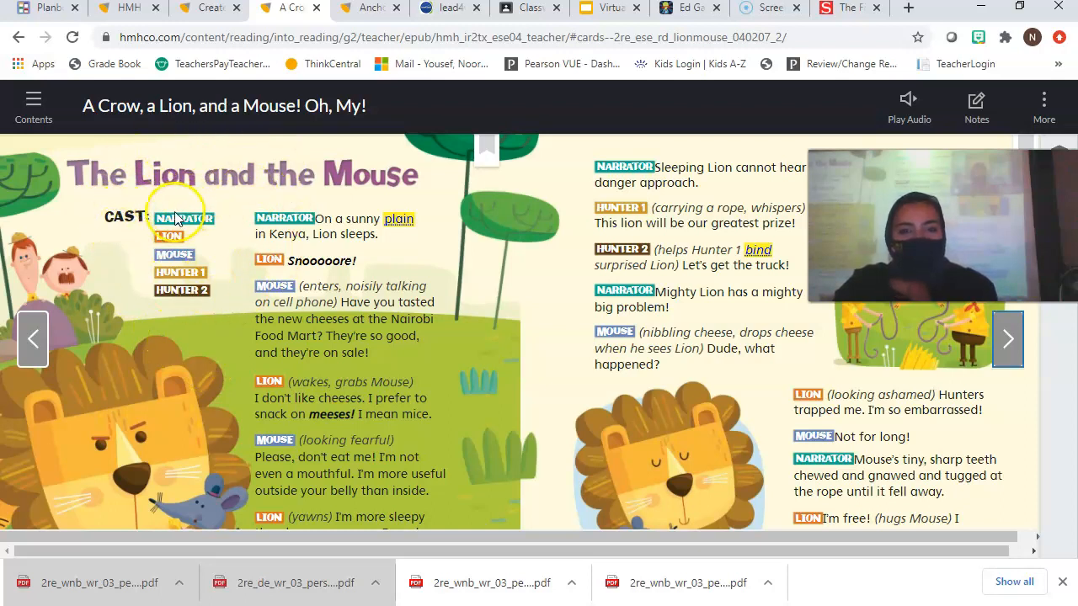
mouse_move(121, 311)
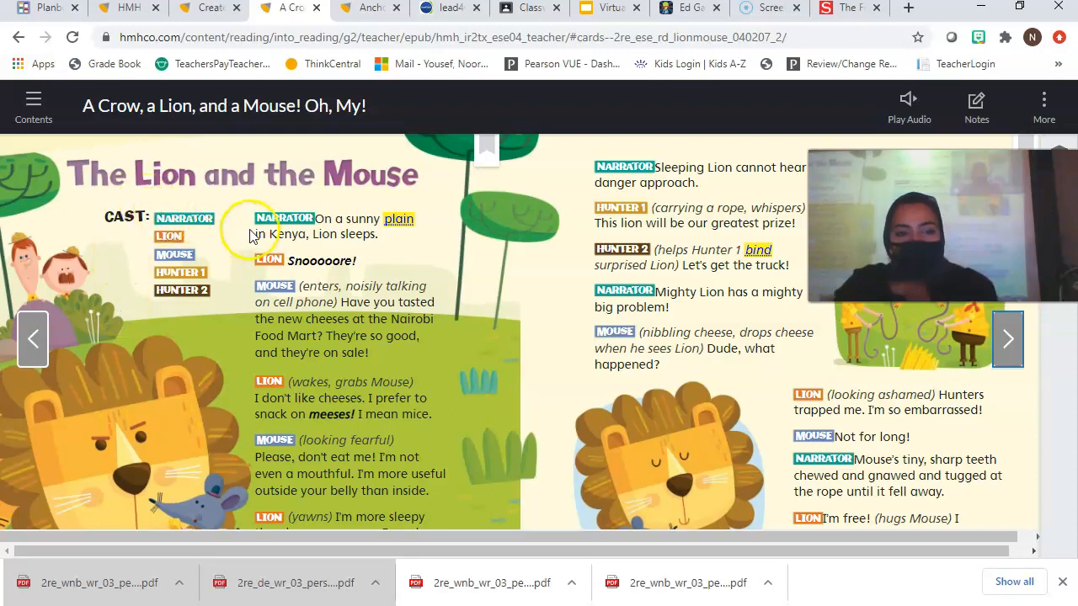
mouse_move(241, 210)
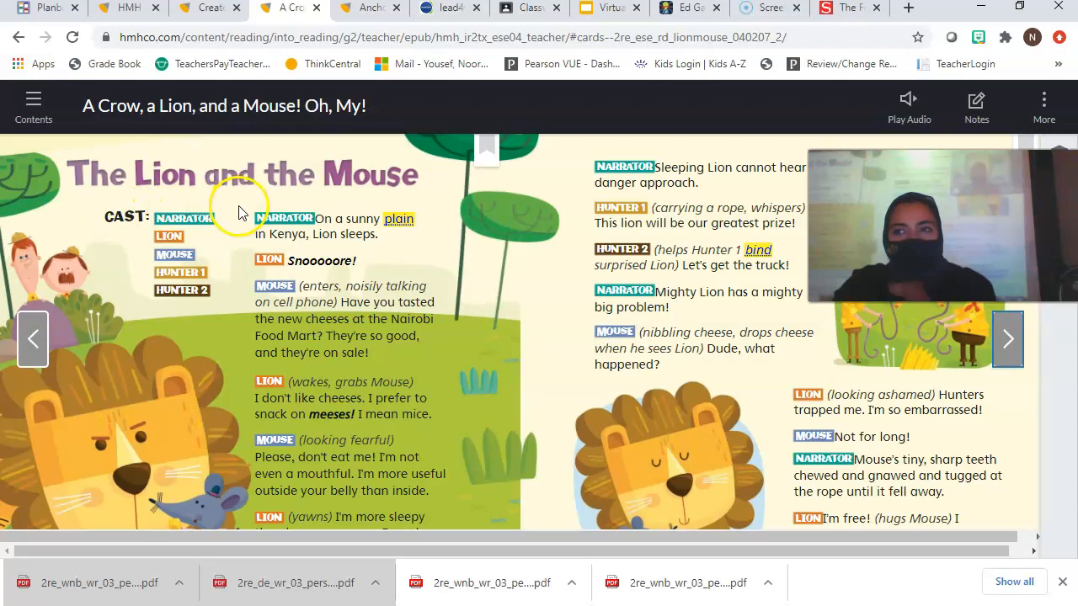
mouse_move(148, 249)
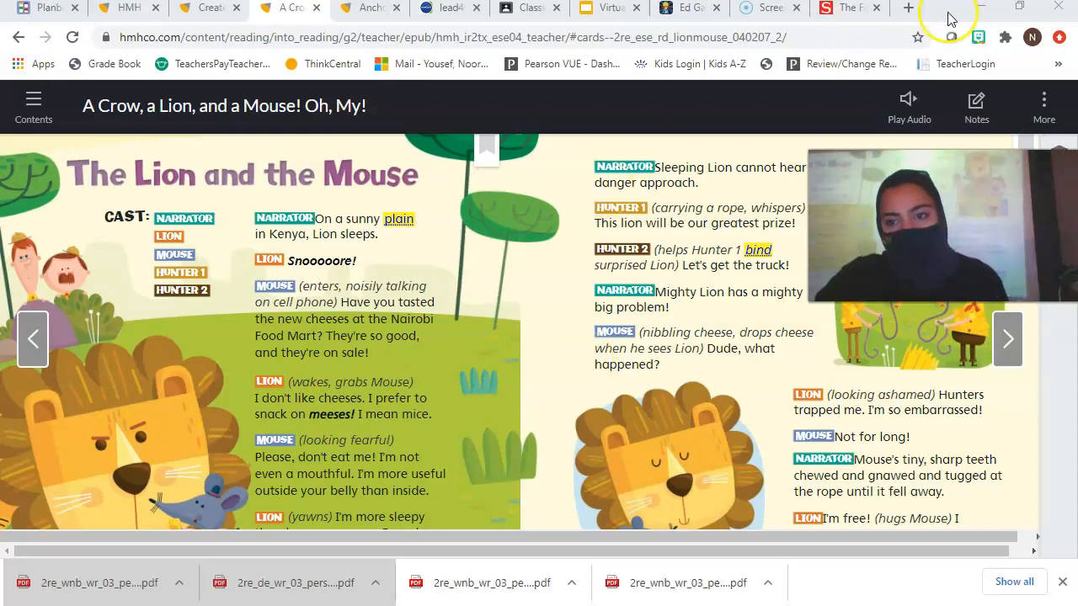
Step: Switch back to the Chrome window and start the read-aloud for The Lion and the Mouse
key(Win+Tab)
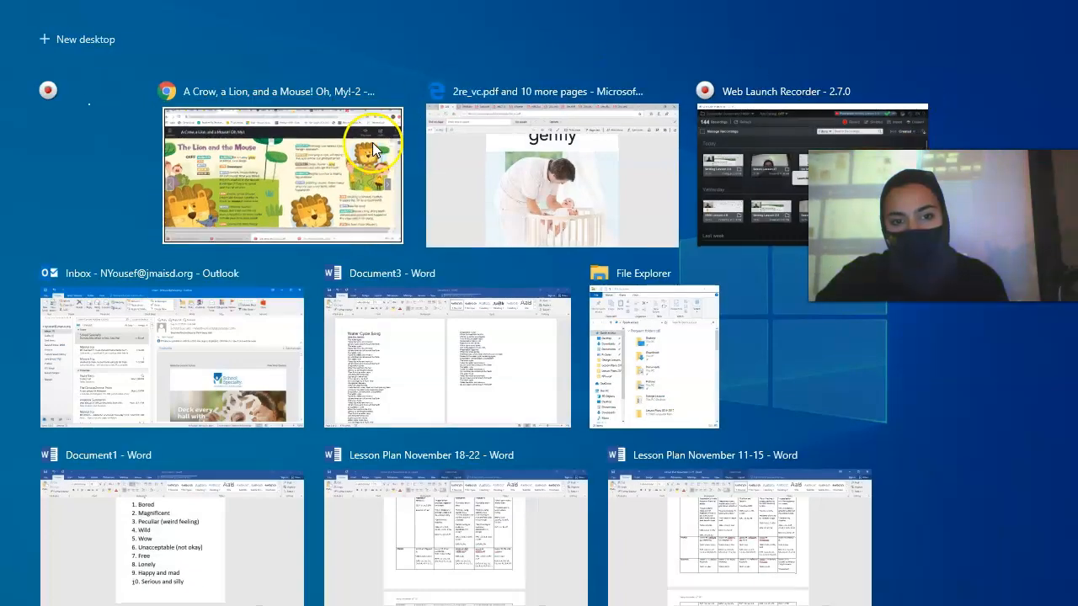
click(283, 175)
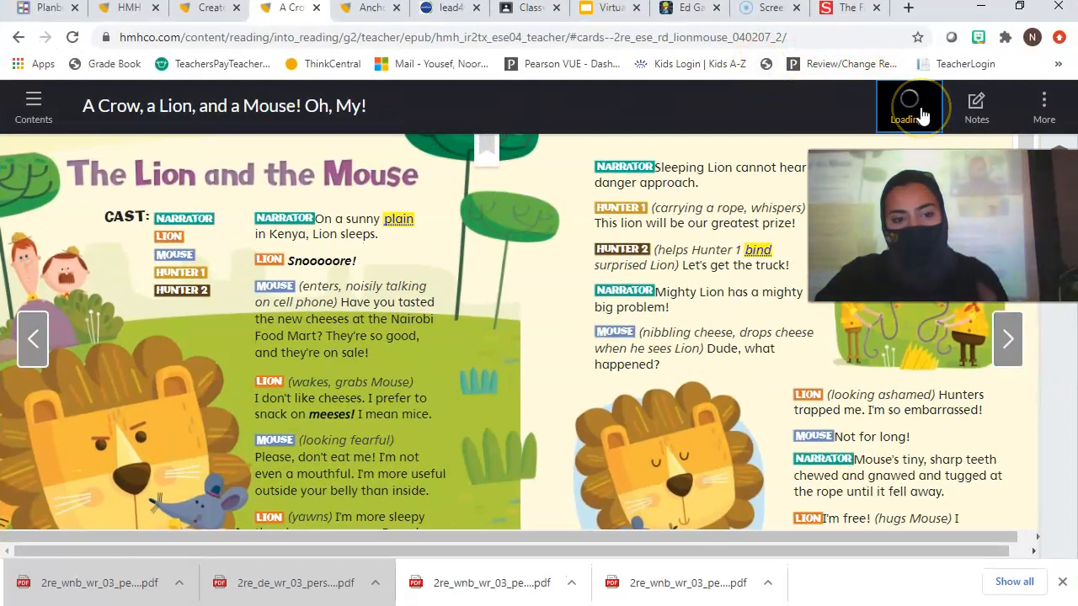
click(909, 97)
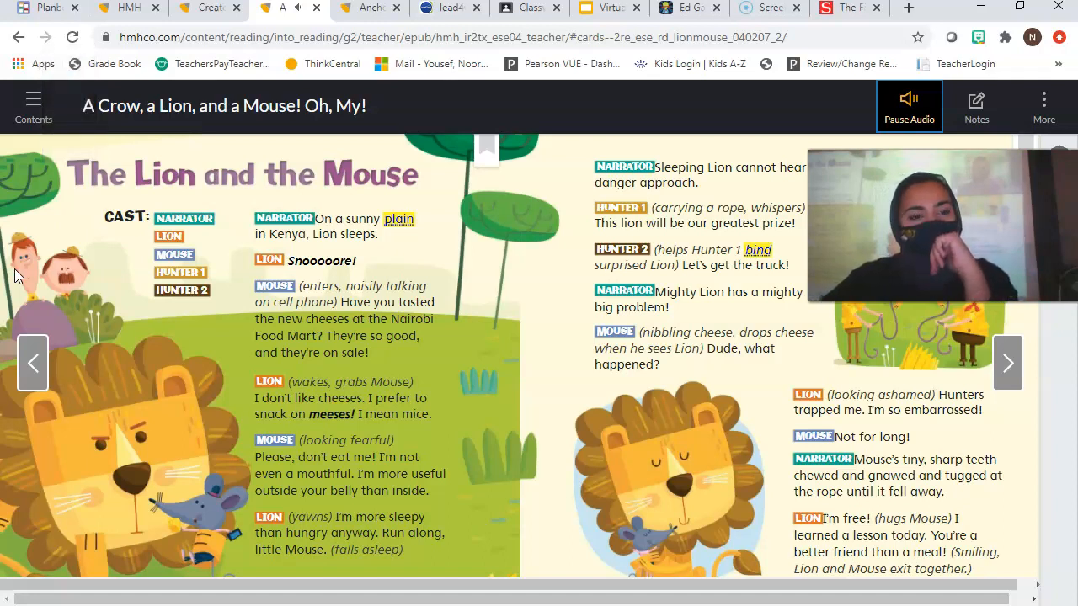
mouse_move(438, 232)
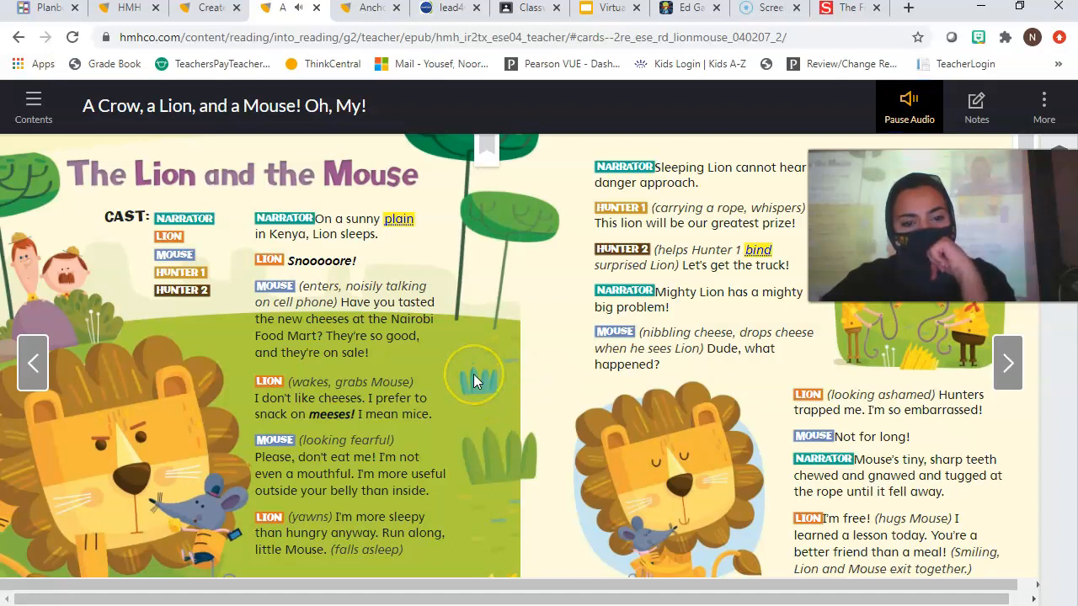
Step: Scroll down the spread to follow the read-aloud to the bottom of pages 154–155
scroll(down, 3)
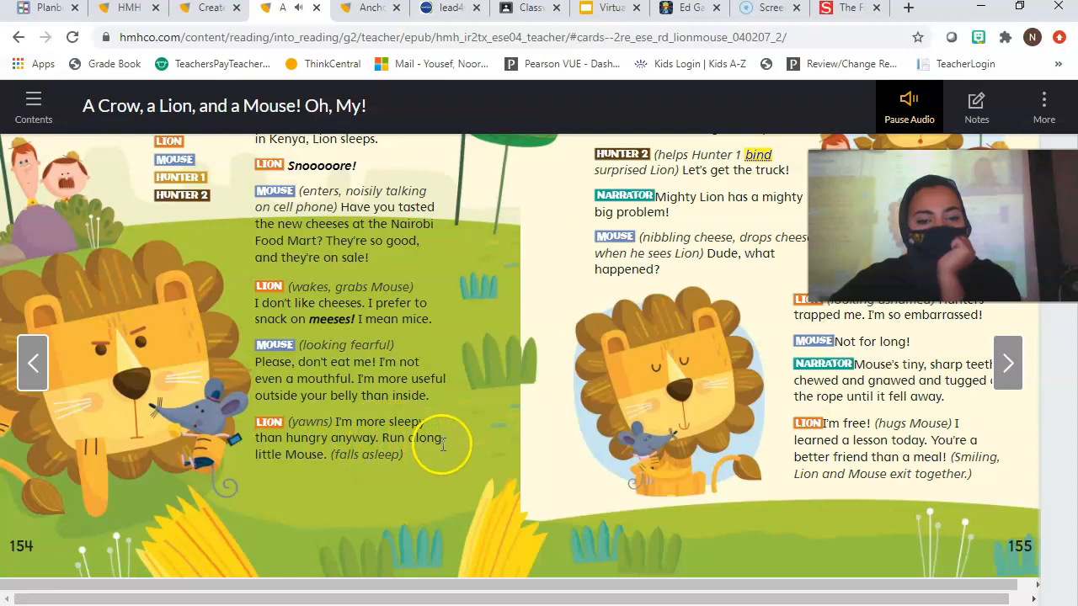
mouse_move(462, 460)
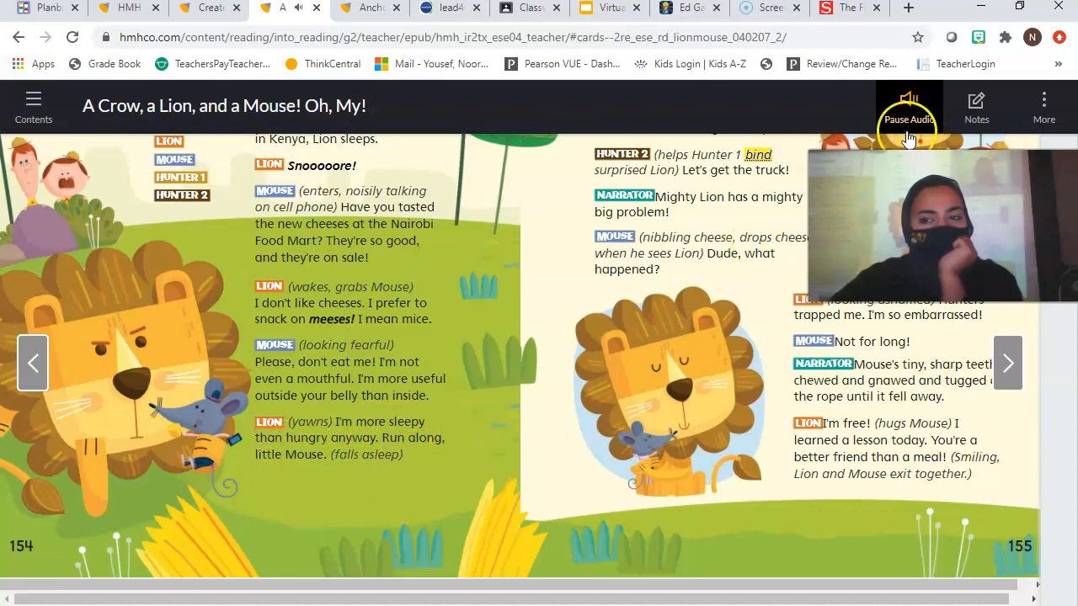
Step: Pause the read-aloud audio from the top toolbar
click(910, 104)
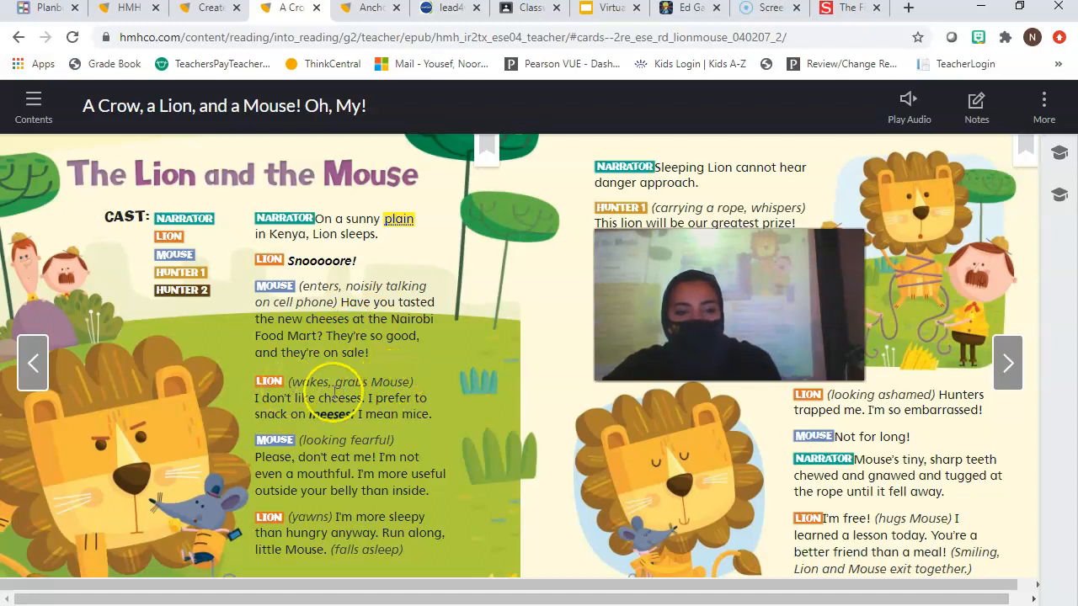
mouse_move(430, 384)
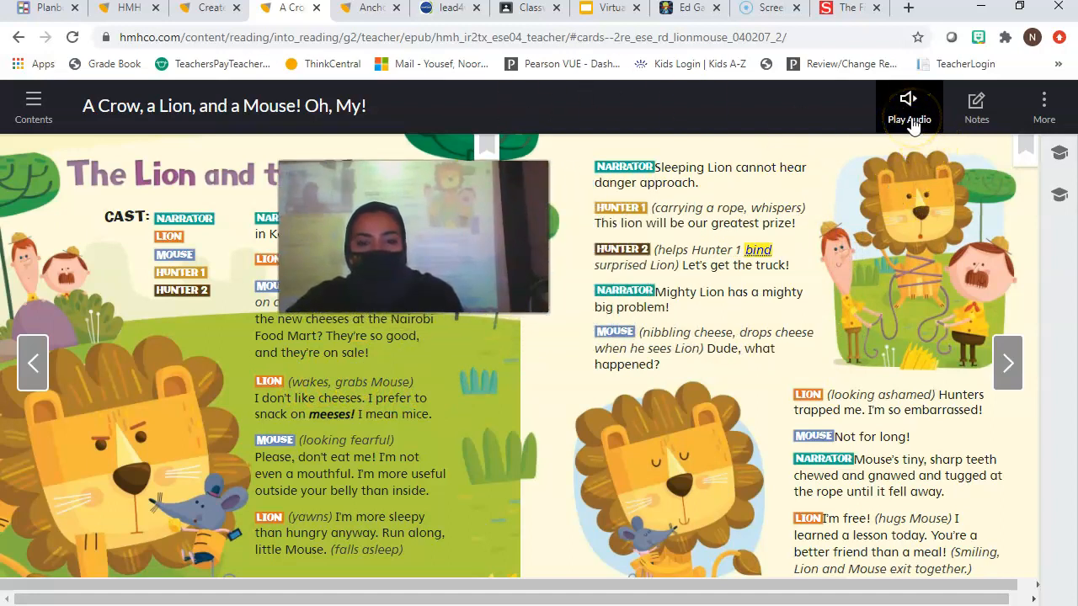
Step: Play the Lion and the Mouse narration and reveal the lower part of pages 154–155
click(910, 104)
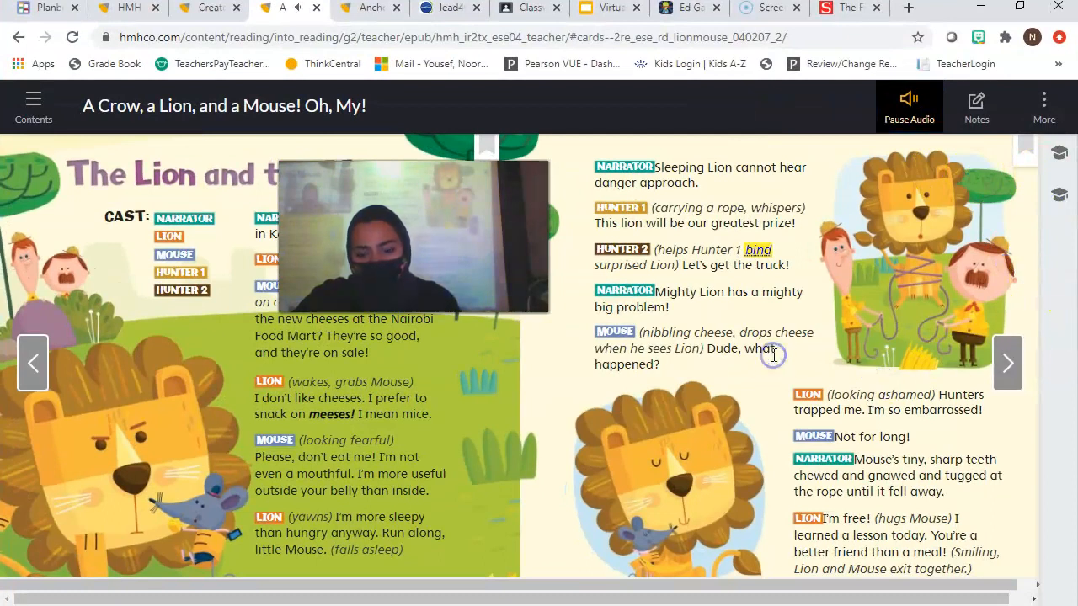
scroll(down, 3)
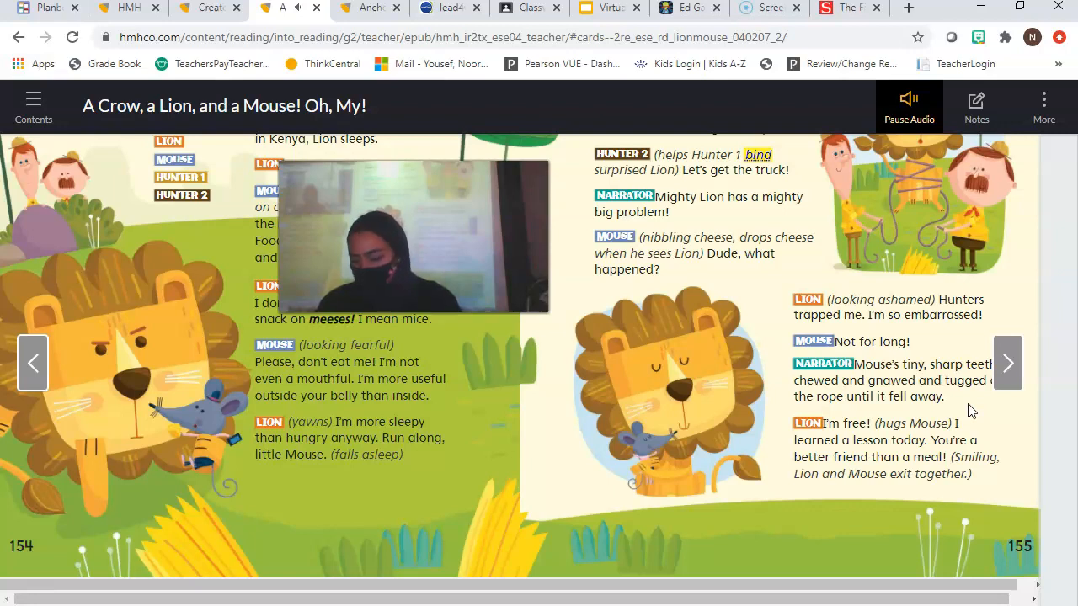
Step: Stop the narration on pages 154–155 with their lower half still showing
click(909, 104)
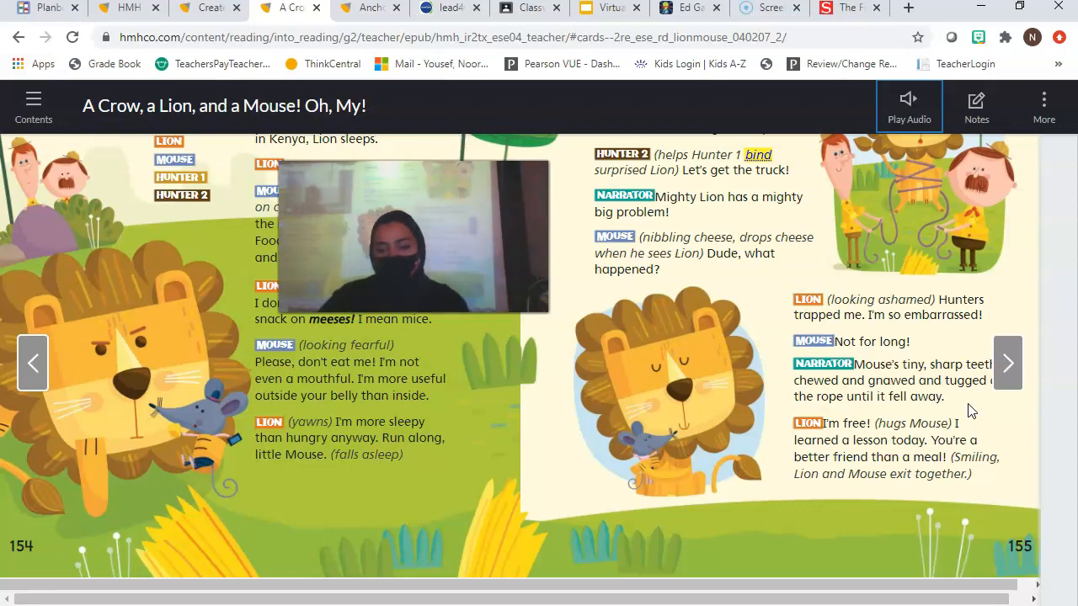
mouse_move(1008, 363)
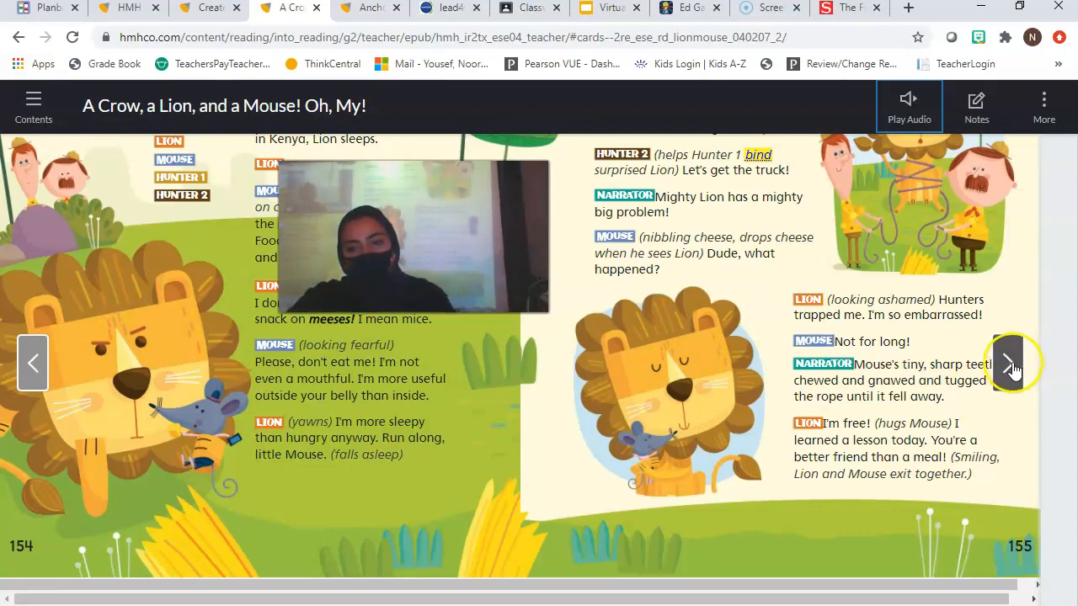
Step: Advance to The Crow and the Pitcher opening pages and start their narration
click(1005, 364)
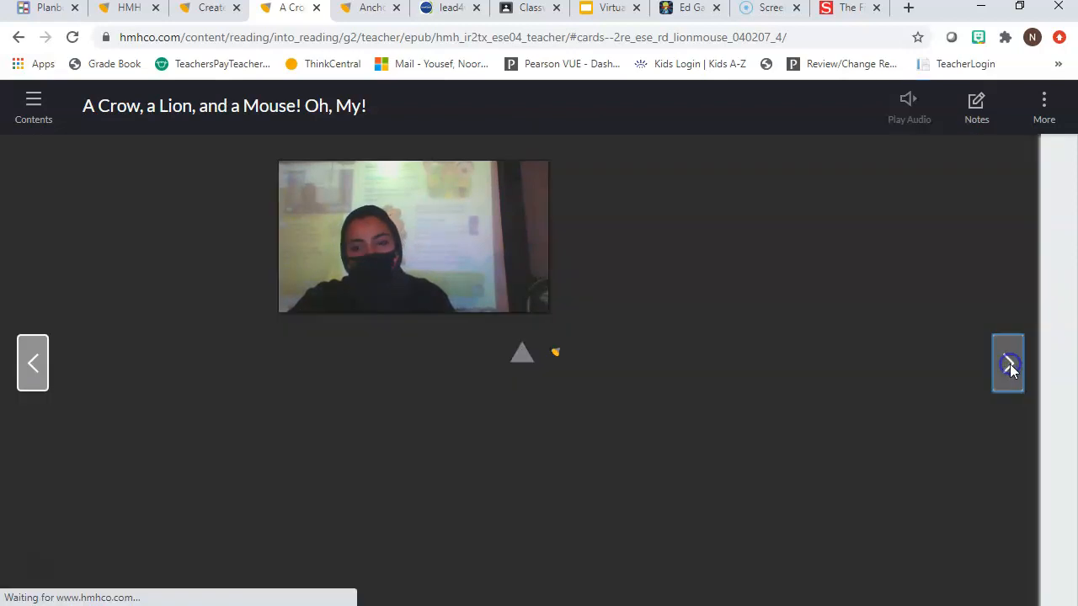
click(1007, 363)
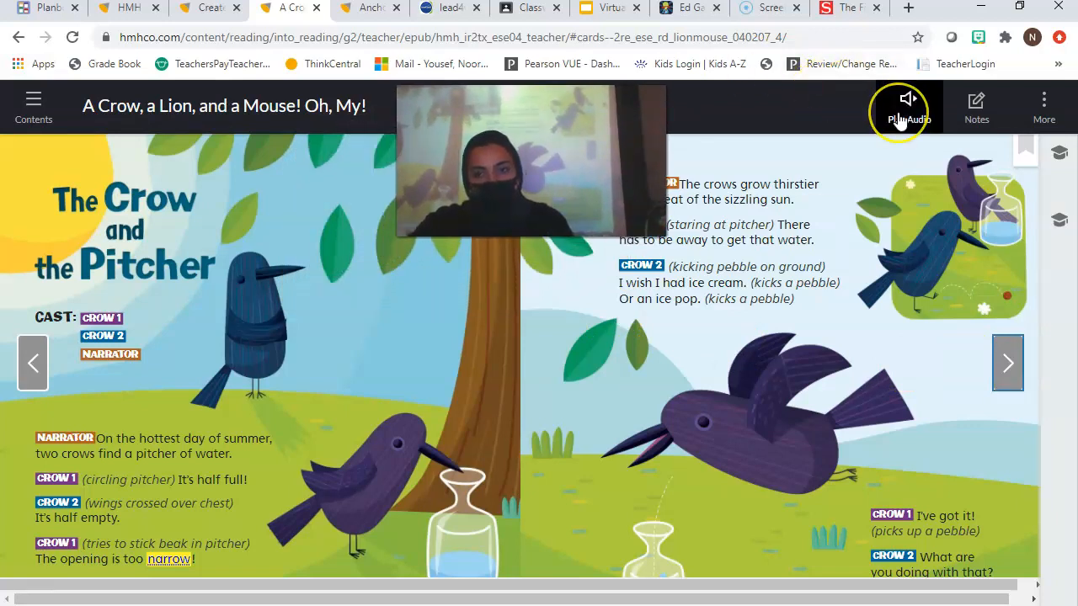
click(909, 104)
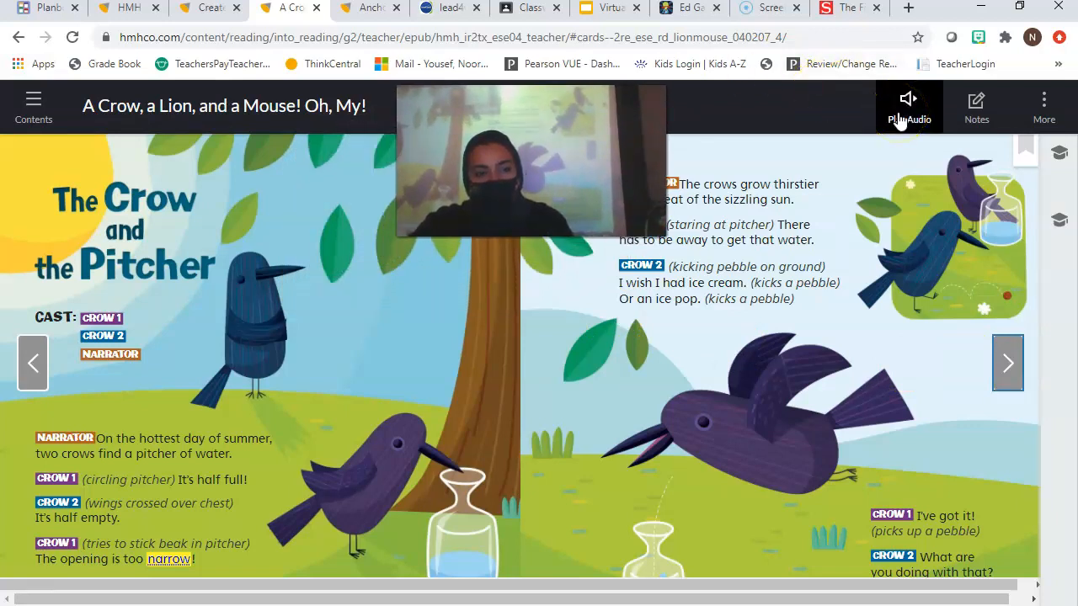
click(909, 98)
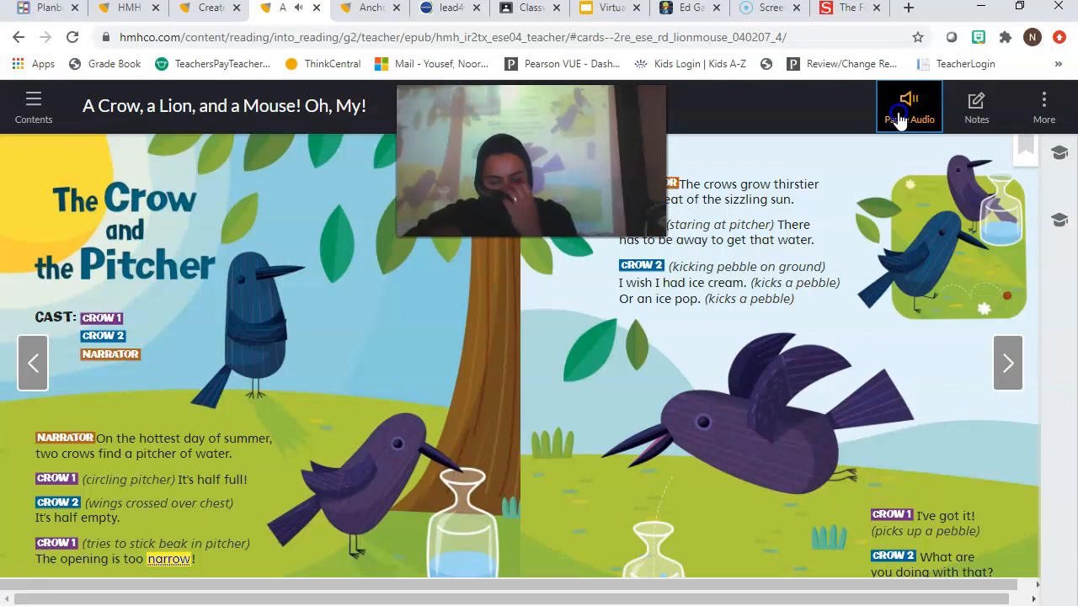
Step: Play the Crow and the Pitcher opening and reveal the lower part of pages 156–157
click(910, 105)
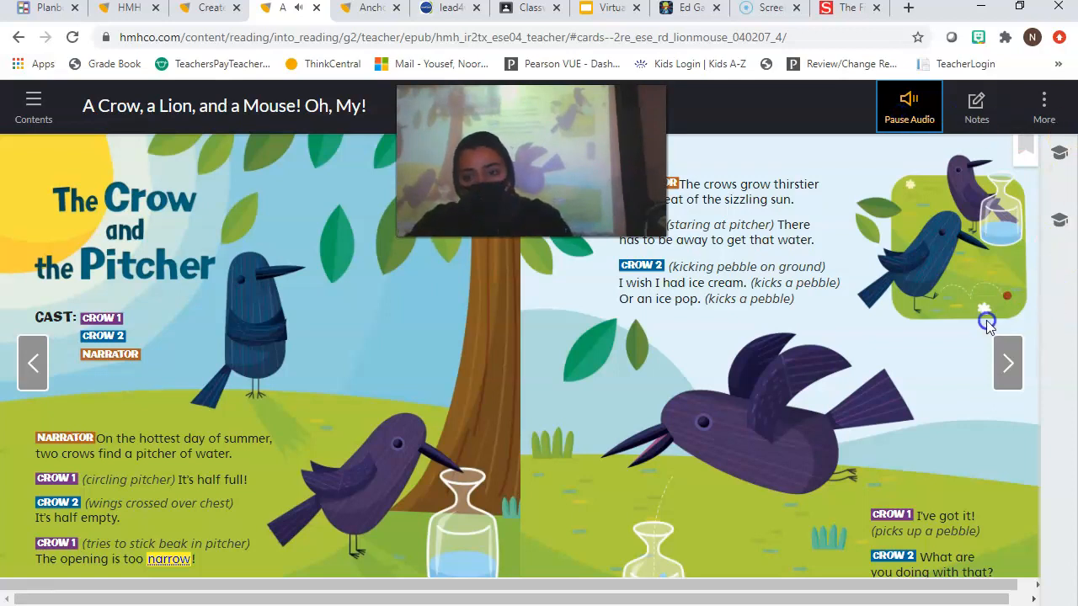
scroll(down, 3)
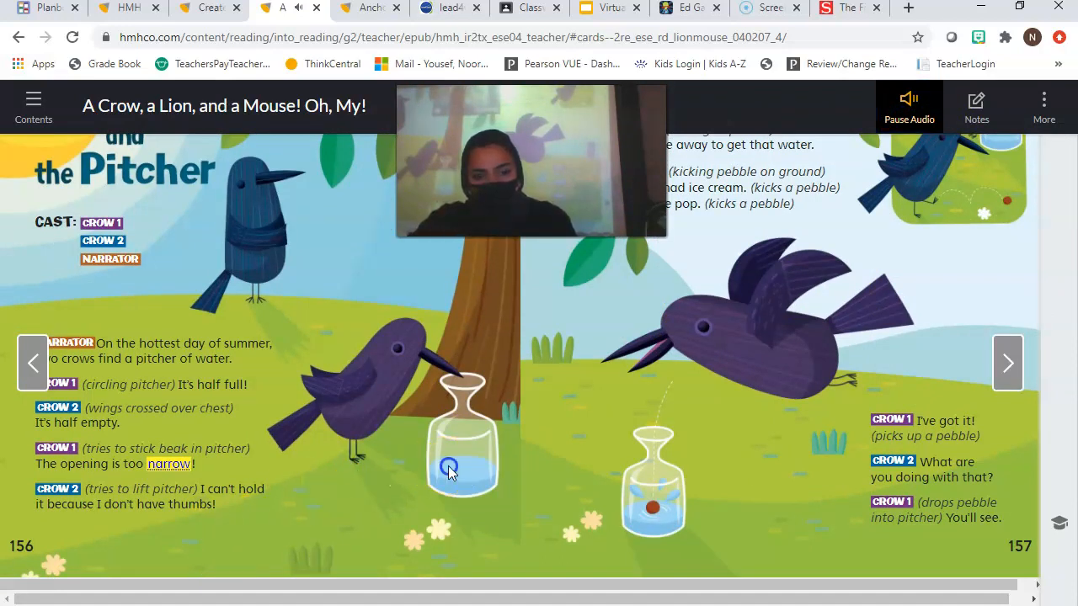
click(908, 105)
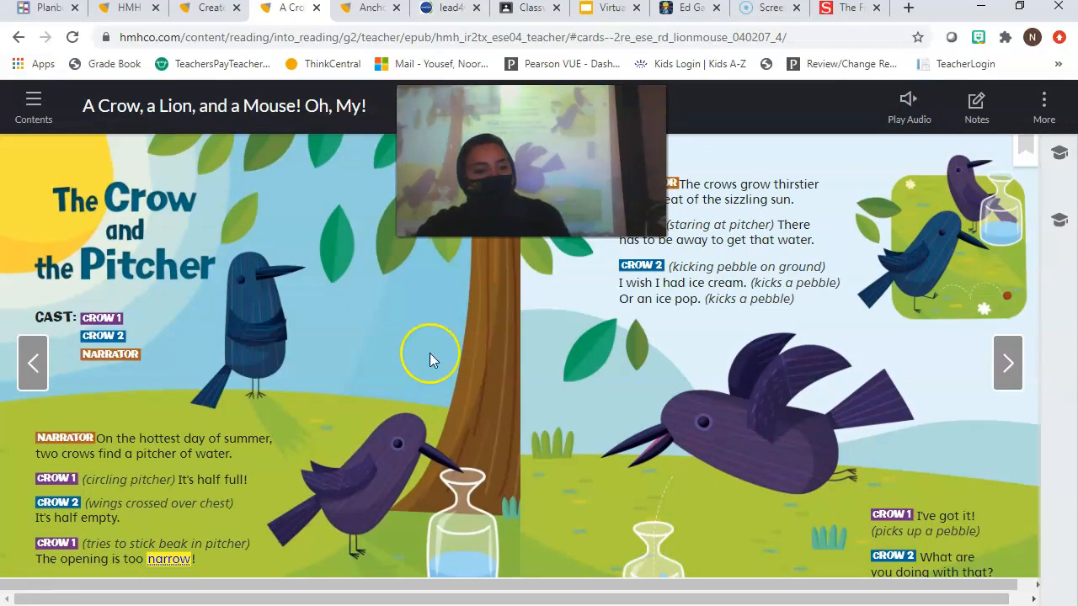
scroll(down, 3)
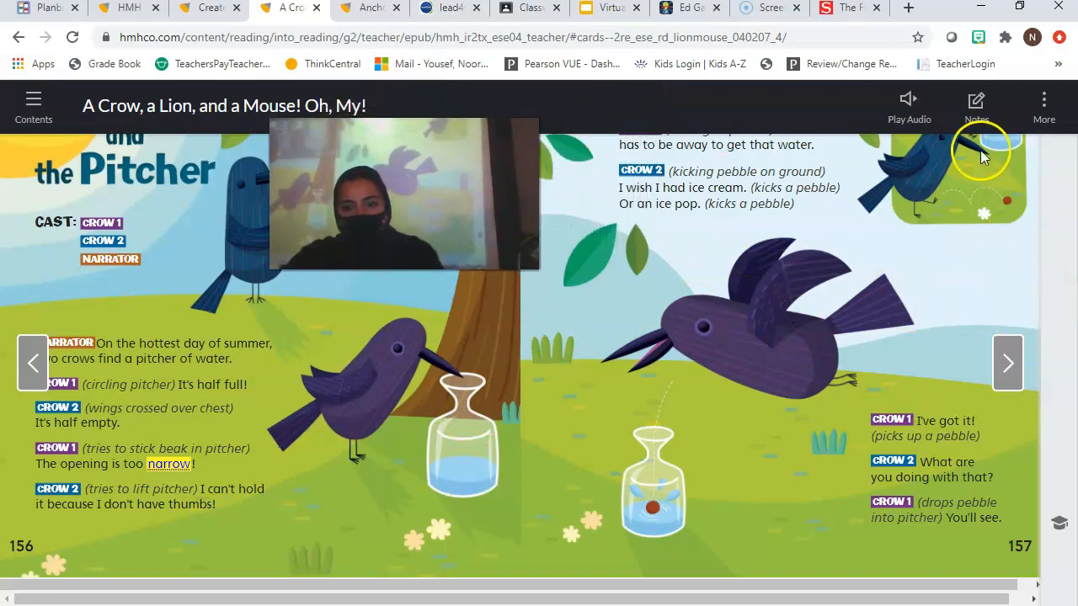
Step: Replay and stop the narration on pages 156–157, then advance to page 158
click(910, 105)
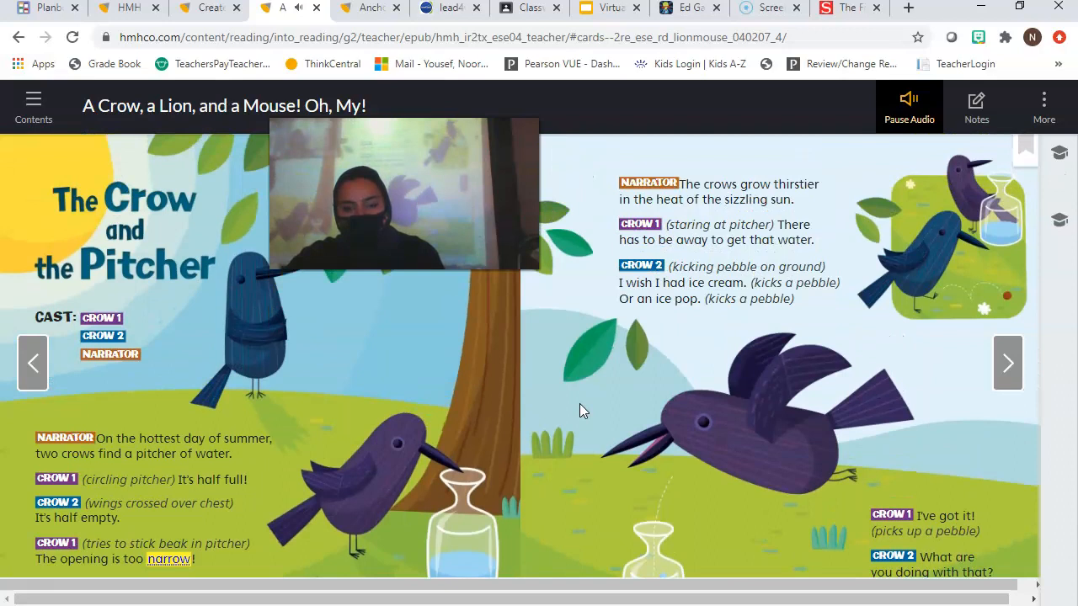
mouse_move(741, 224)
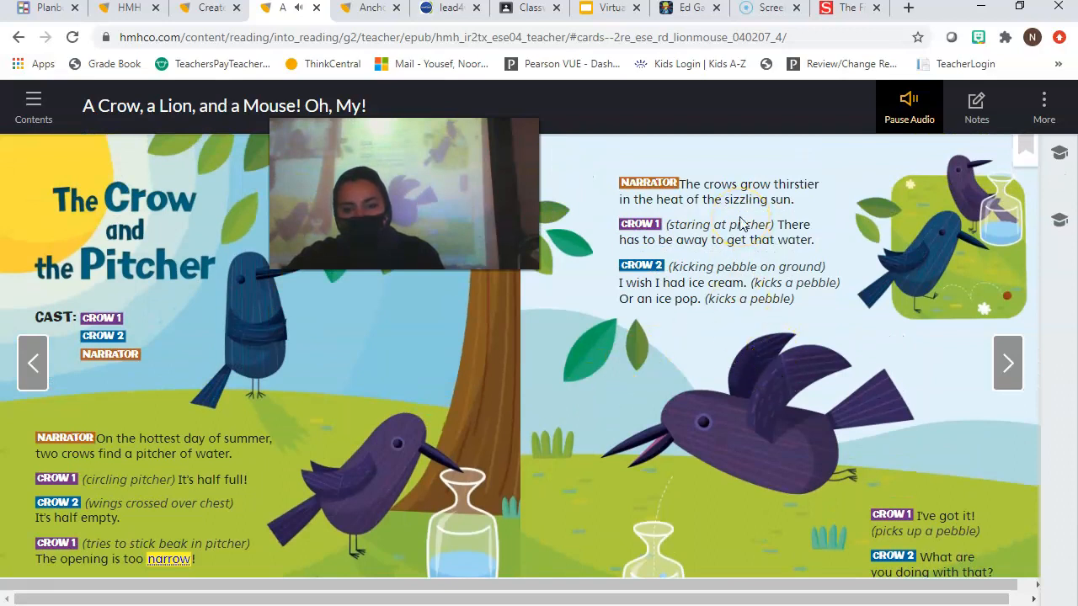
mouse_move(778, 257)
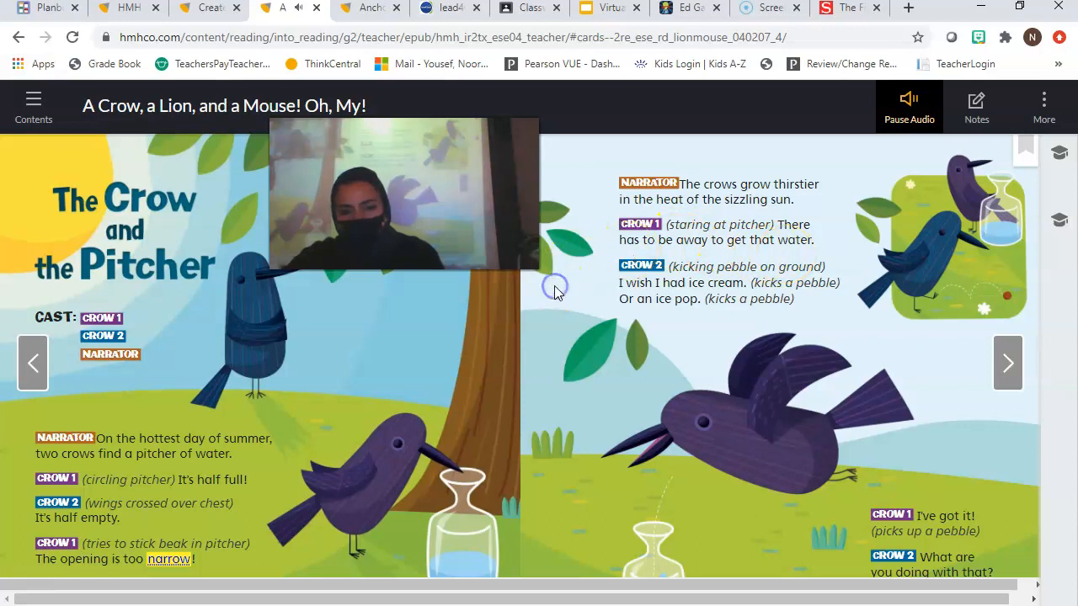
scroll(down, 3)
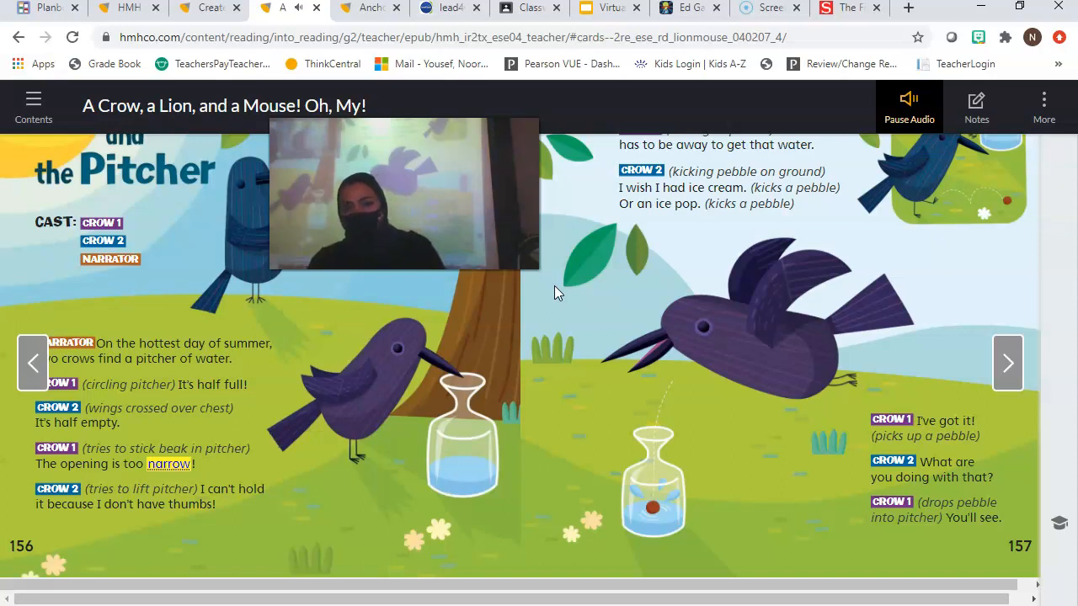
click(910, 105)
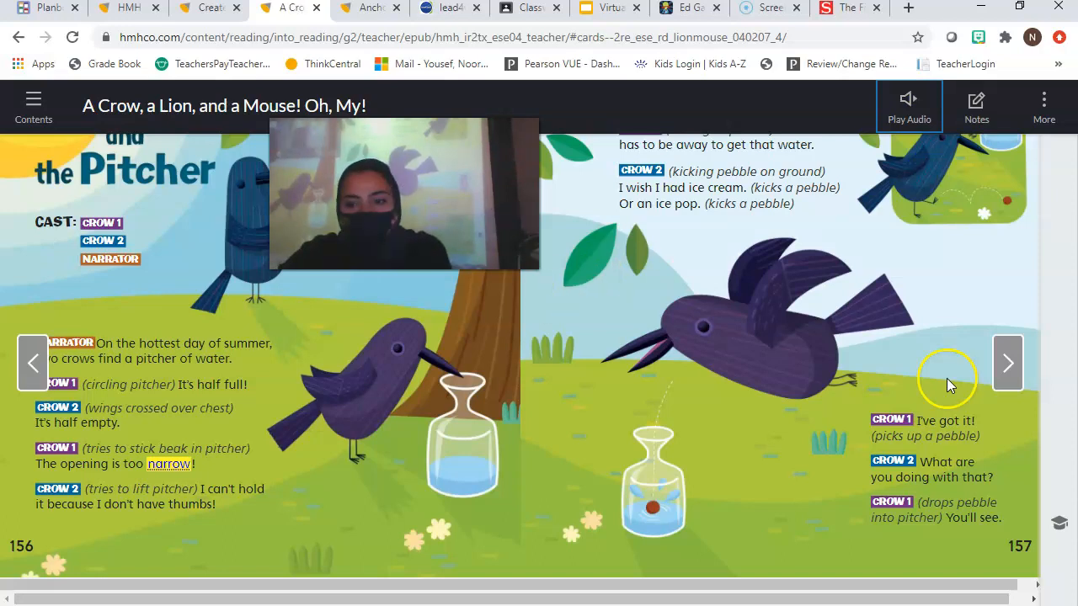
click(1007, 370)
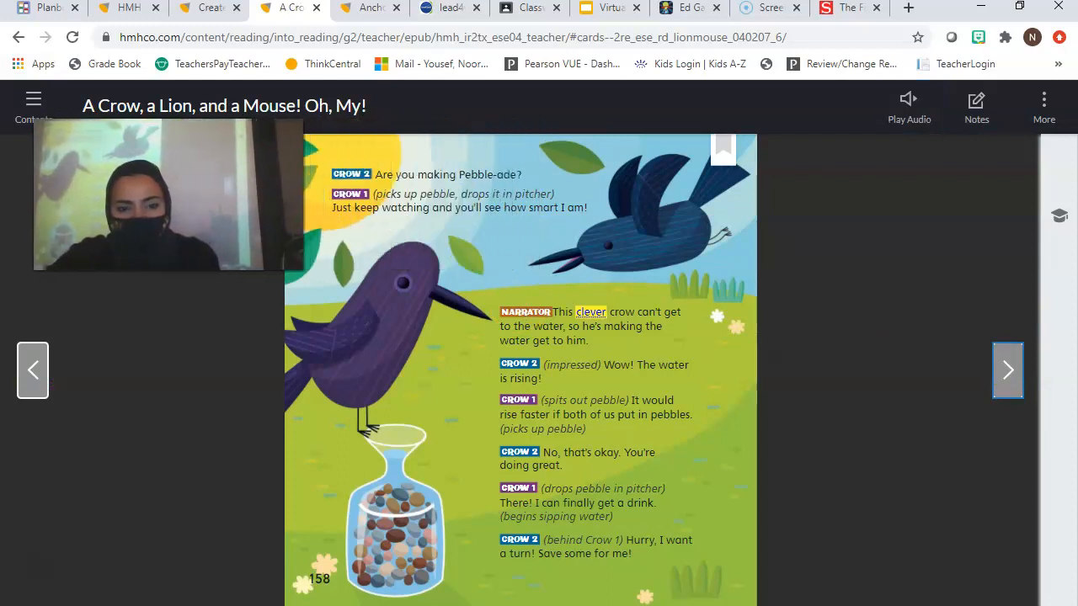
Step: Play page 158's narration through and stop it once finished
click(910, 101)
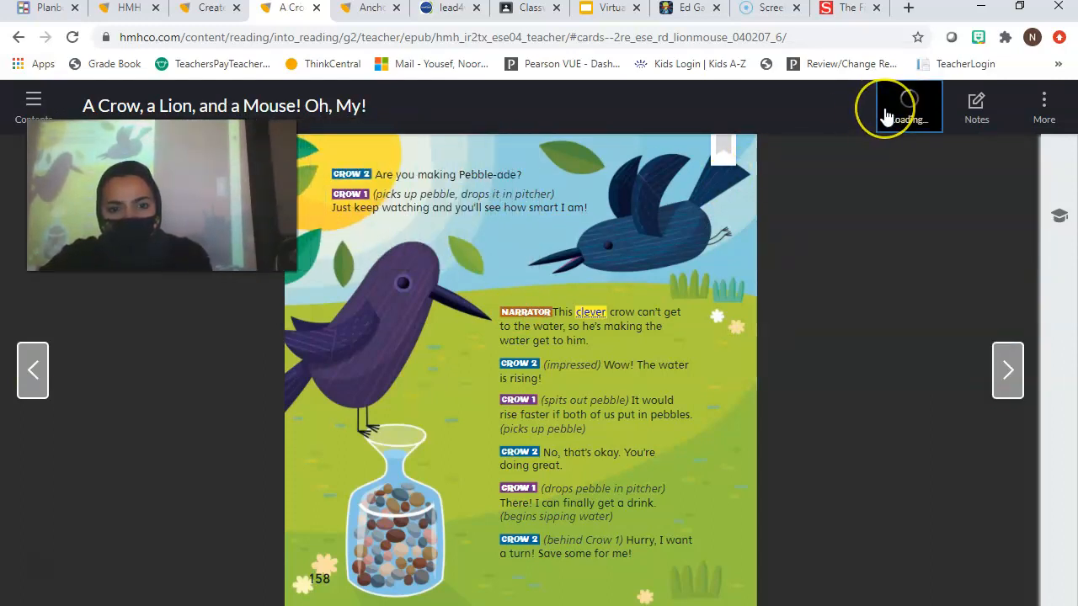
click(910, 101)
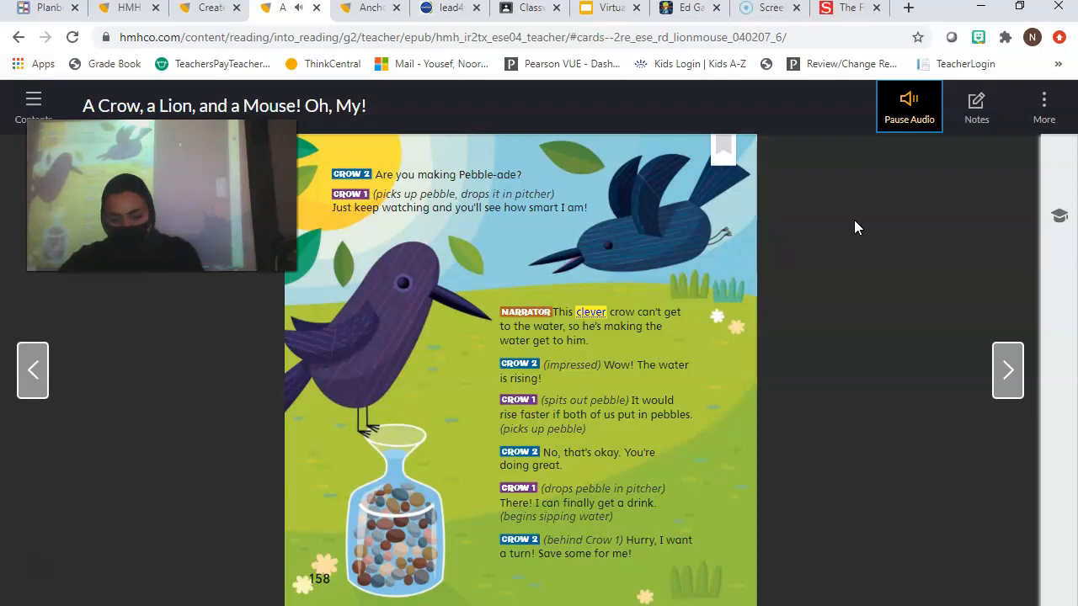
click(910, 105)
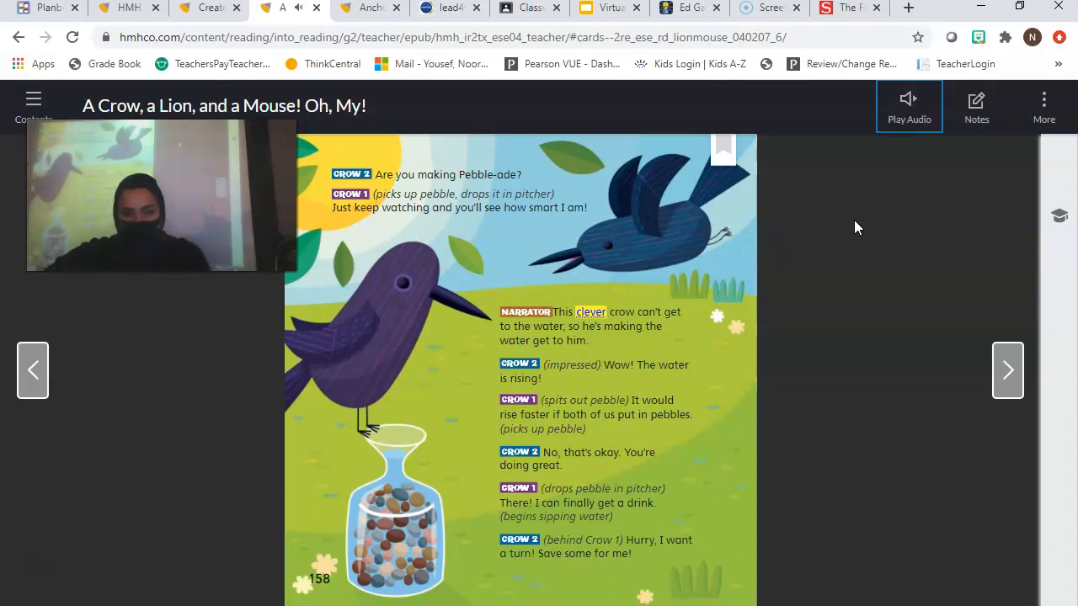
Step: Advance to the Turn and Talk page and reveal its three questions and Listening Tip
click(1007, 371)
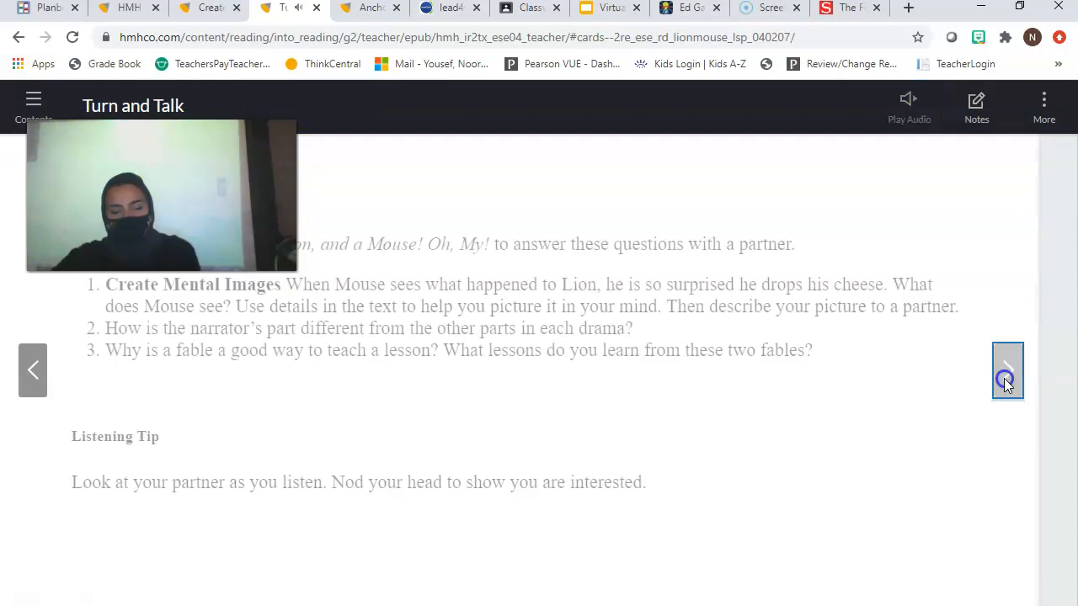
click(1007, 386)
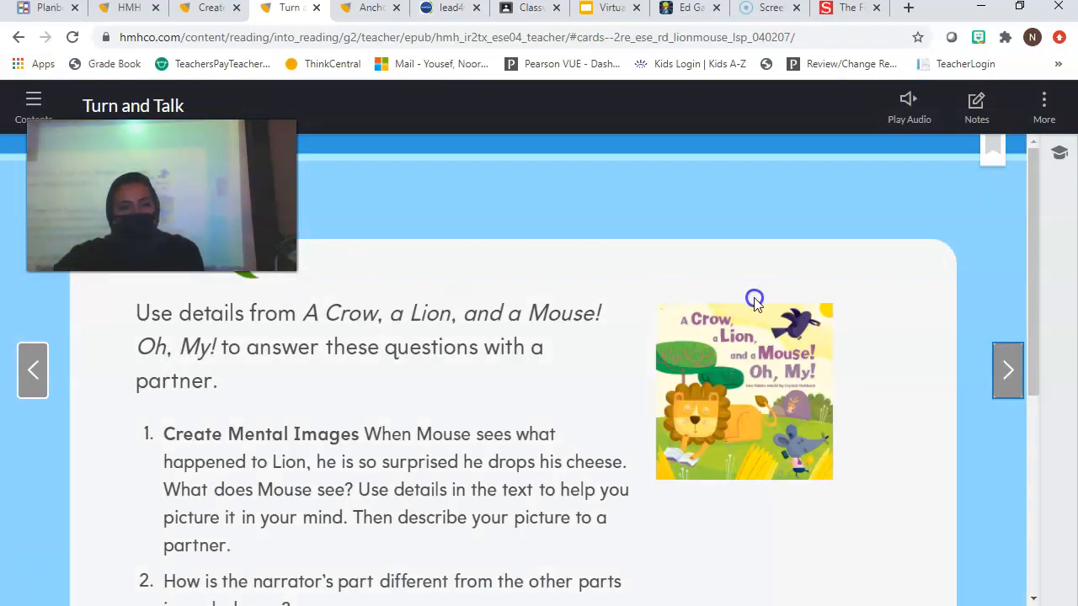
mouse_move(927, 416)
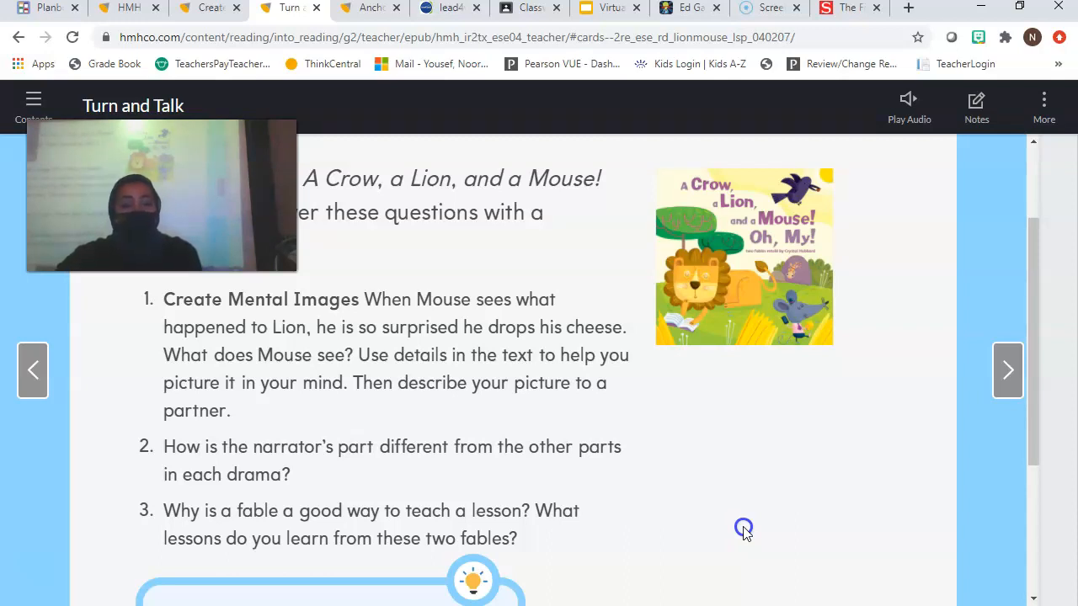
mouse_move(711, 367)
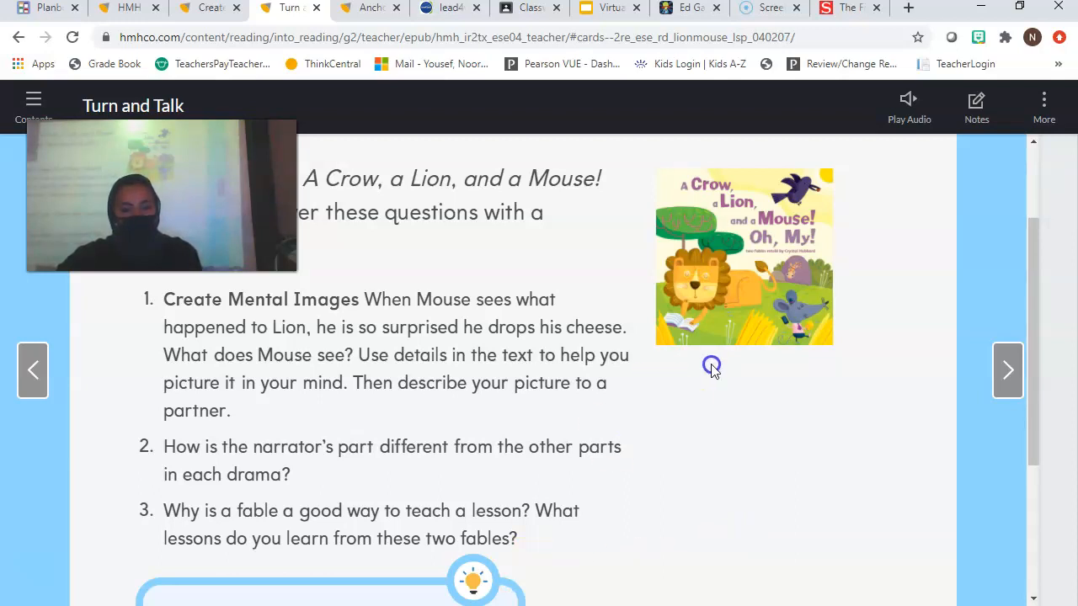
scroll(down, 3)
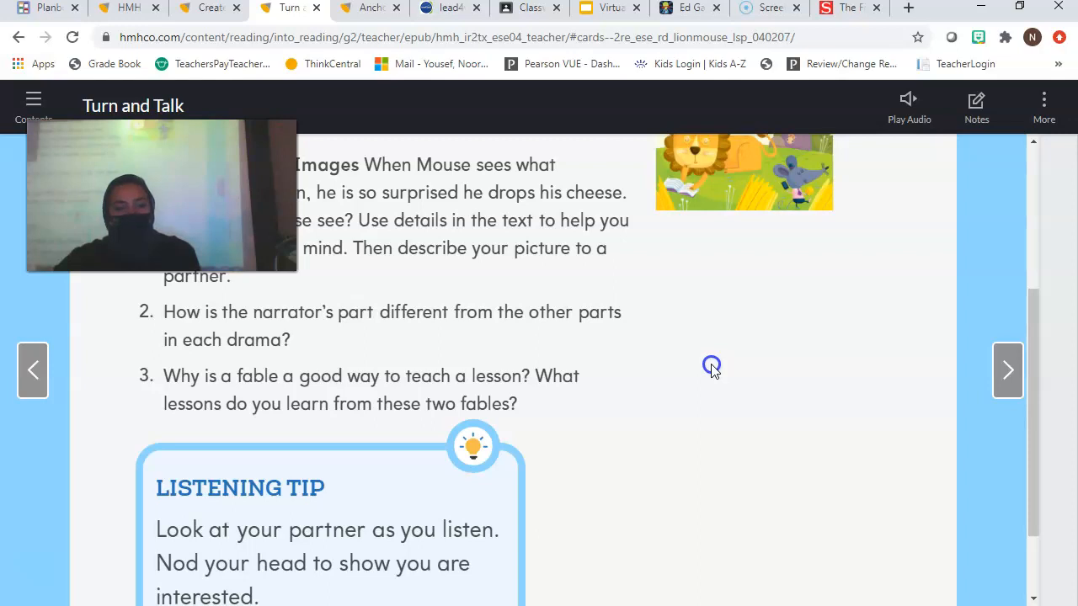
scroll(down, 3)
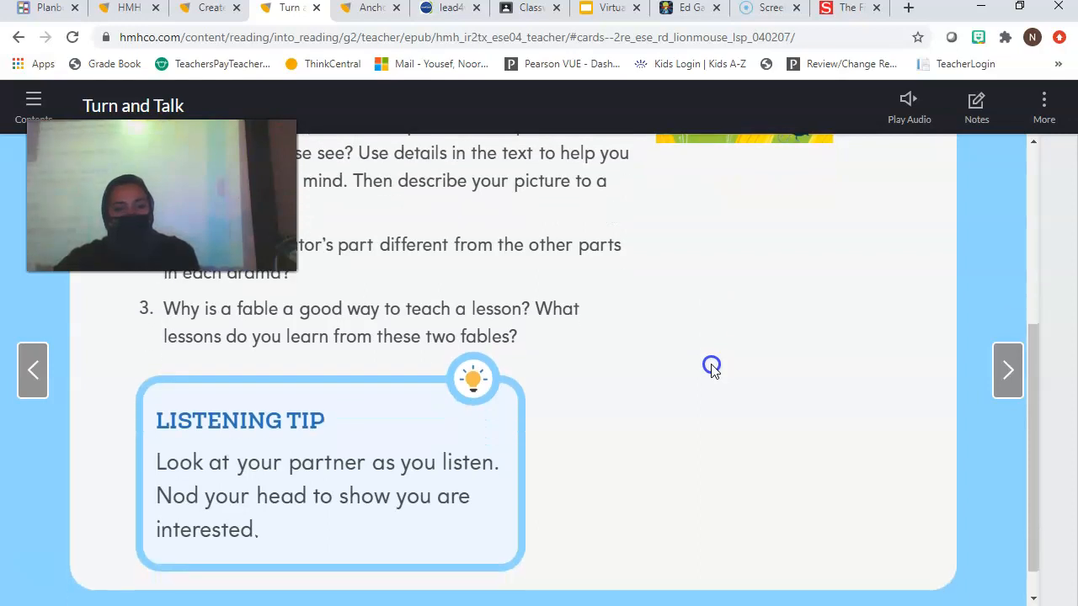